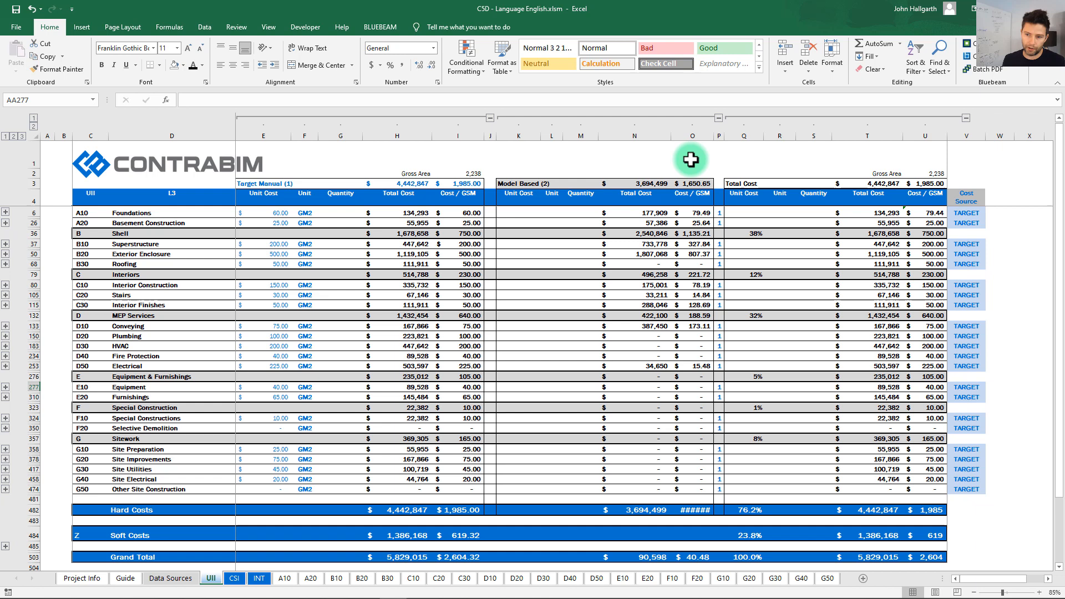
mouse_move(108, 248)
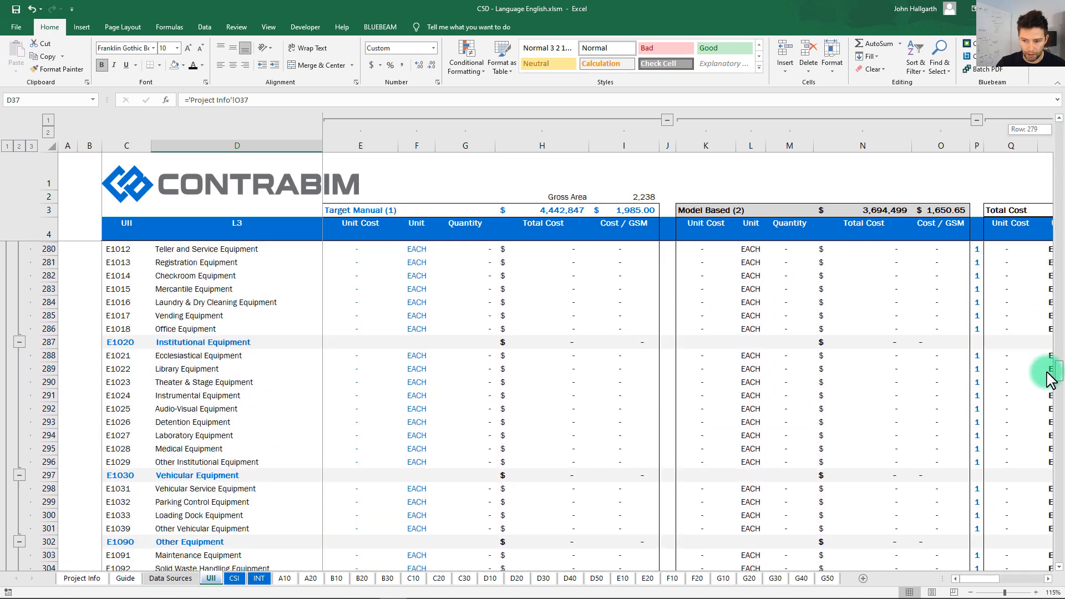
- Scroll the UII sheet, inspect a header's Project Info link, and switch to the CSI sheet
scroll("down", 3)
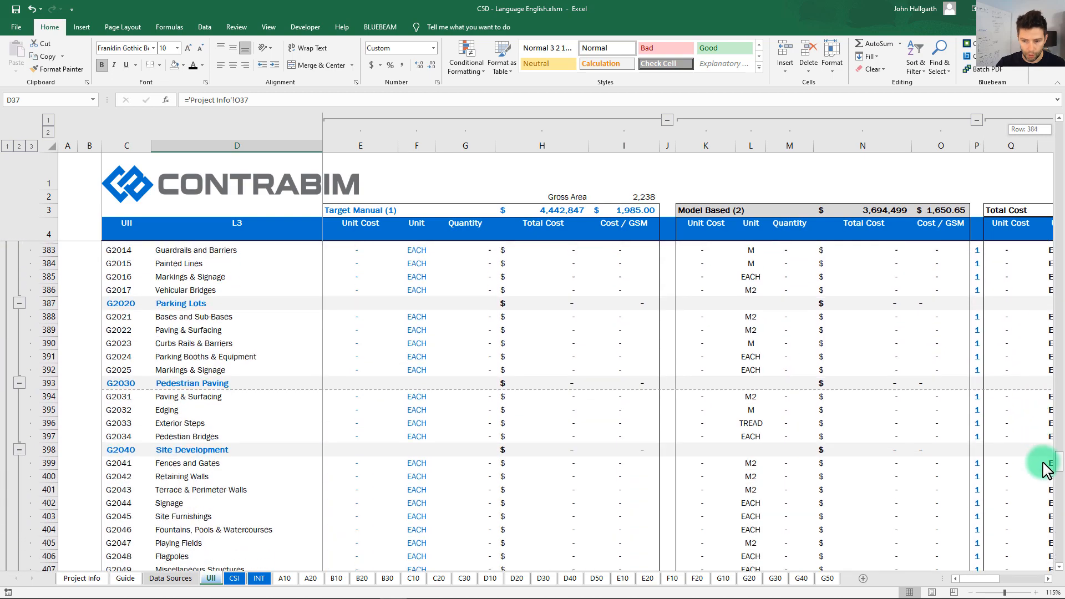
scroll("down", 3)
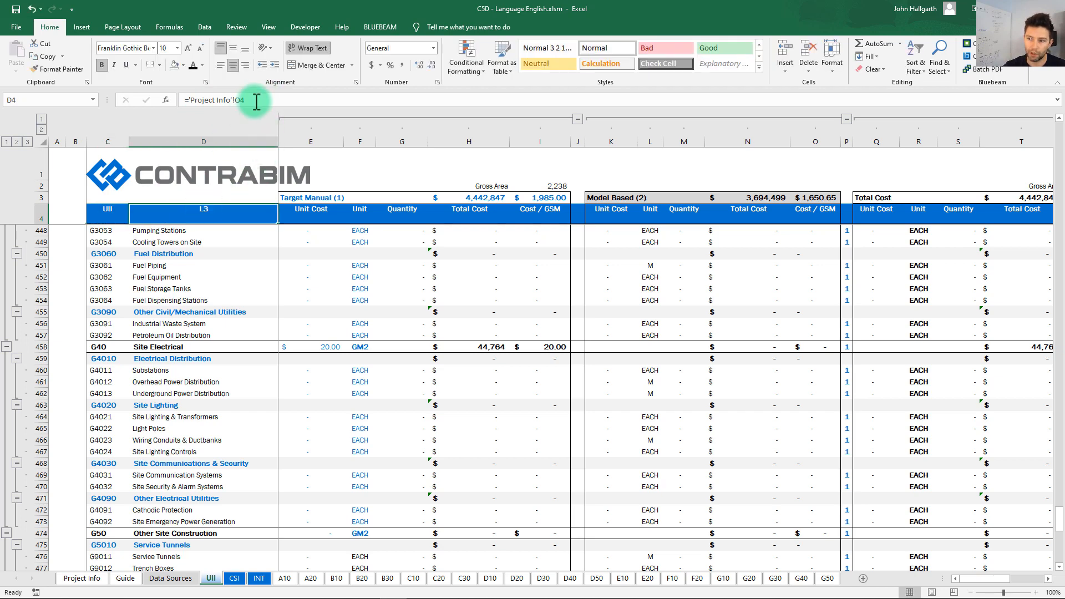
left_click(310, 213)
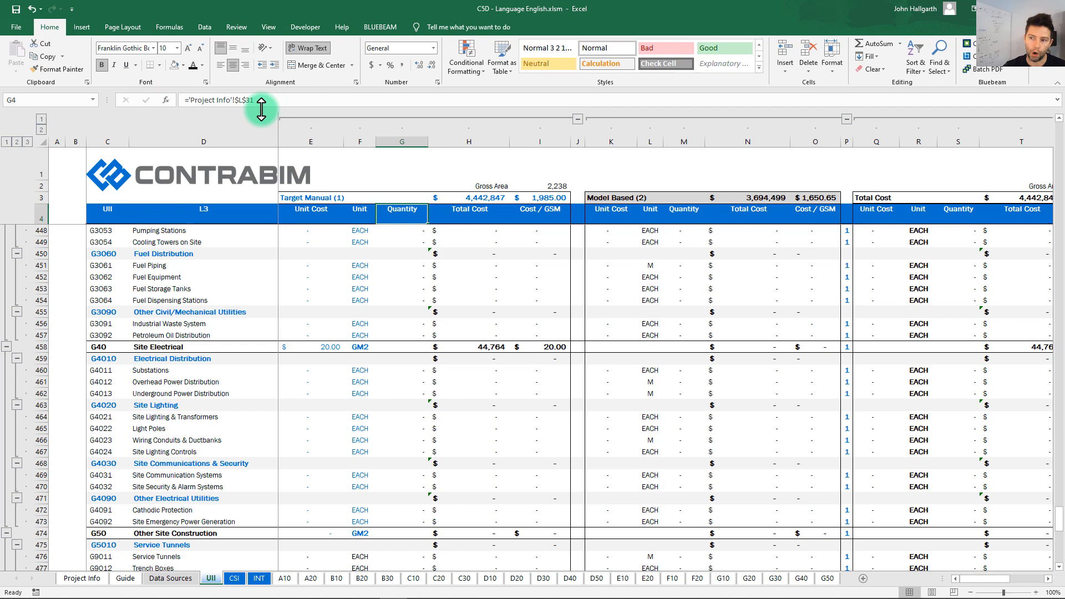
mouse_move(285, 121)
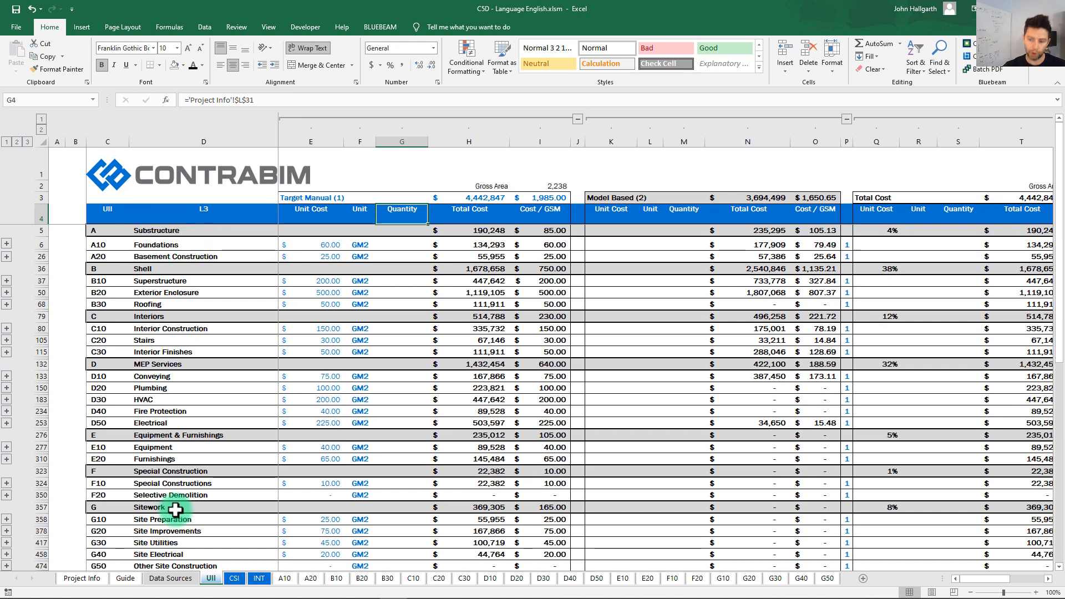
left_click(234, 578)
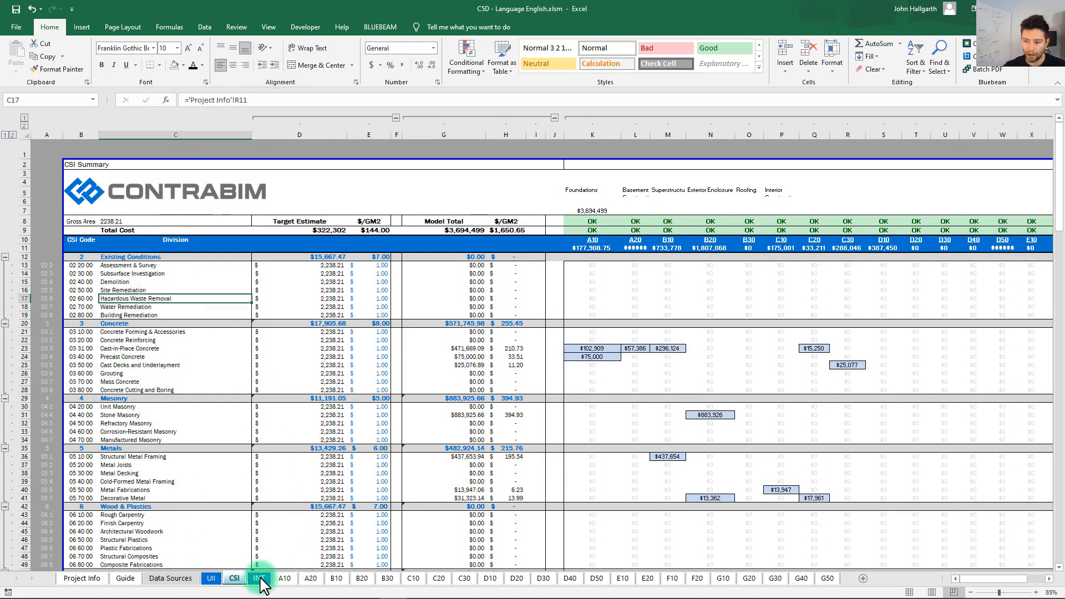
- View the INT summary and A10 Foundations sheets, then return to Project Info
left_click(258, 578)
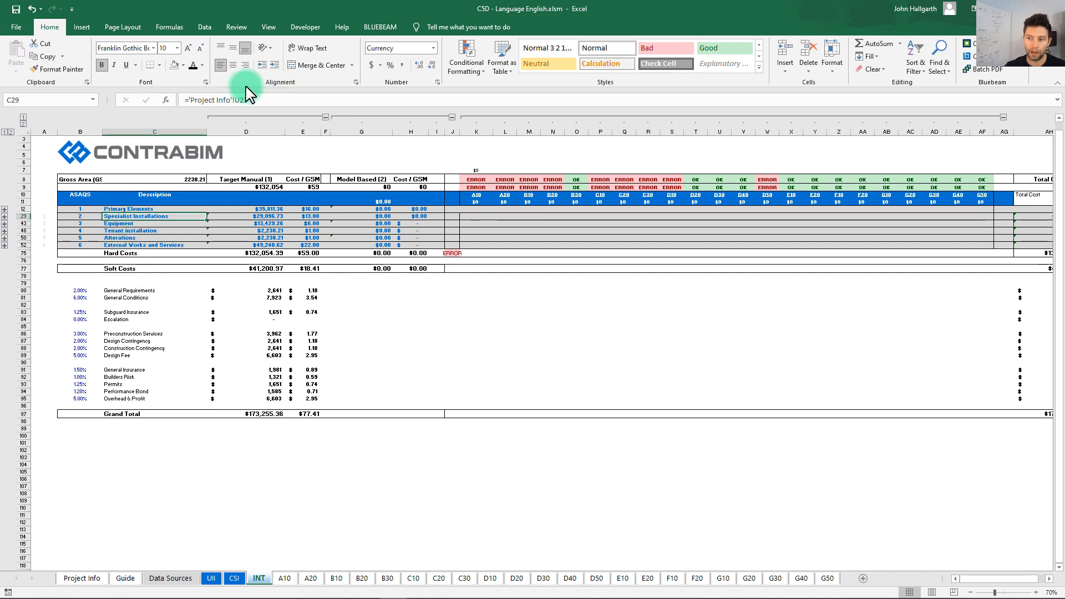
left_click(284, 578)
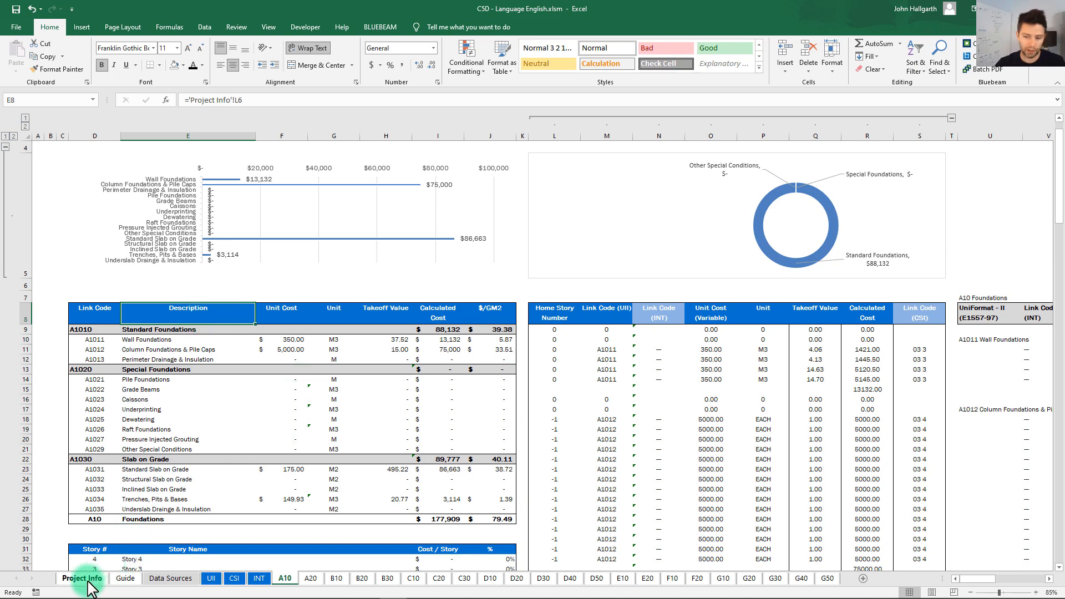
left_click(81, 578)
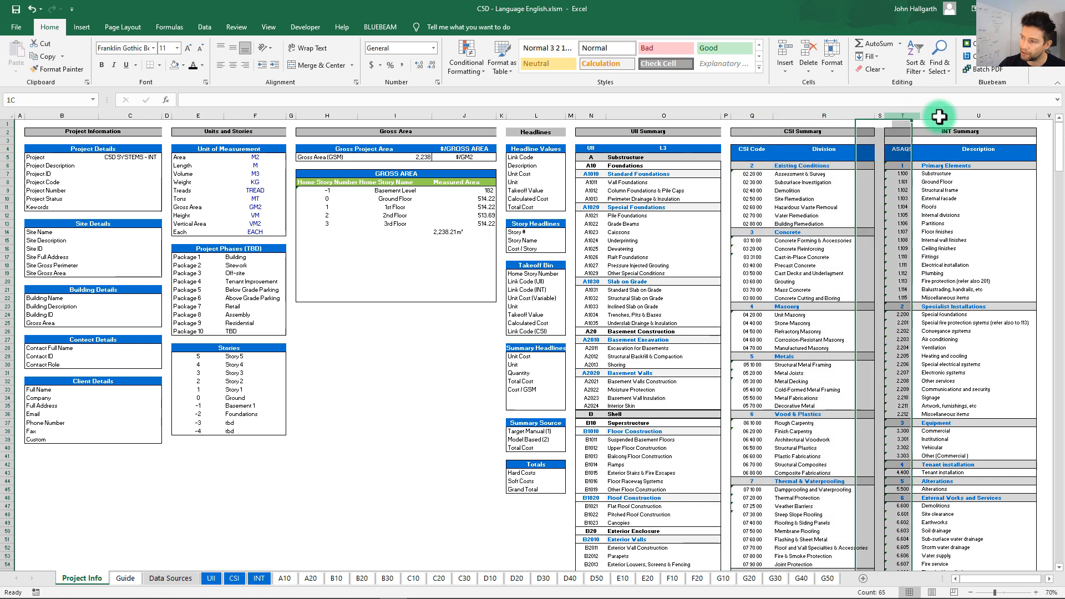
- Copy the whole Project Info sheet and create a new blank workbook
left_click(977, 198)
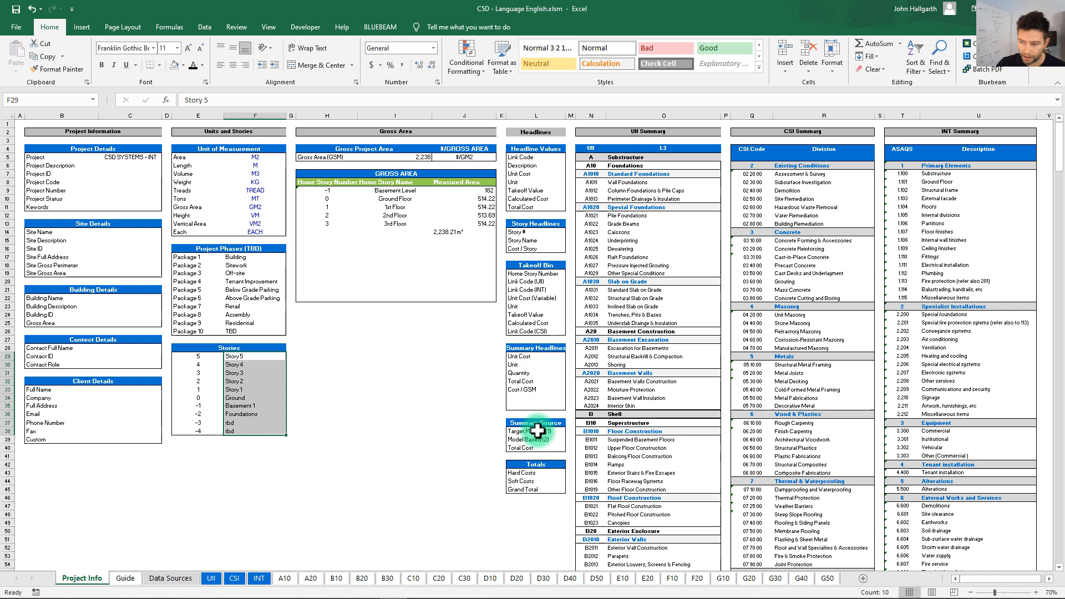
left_click(521, 473)
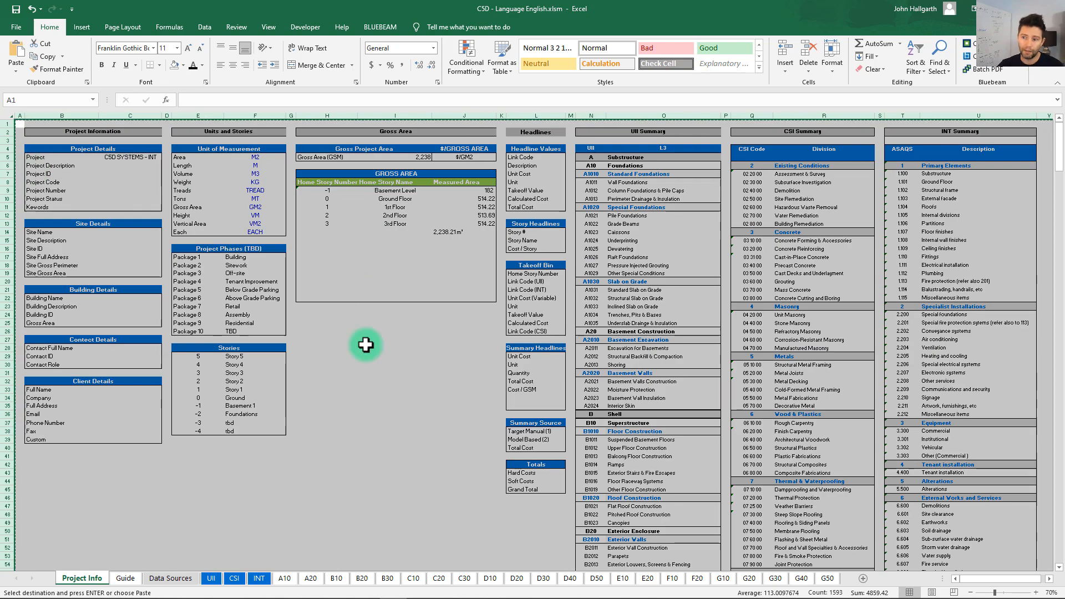
left_click(16, 27)
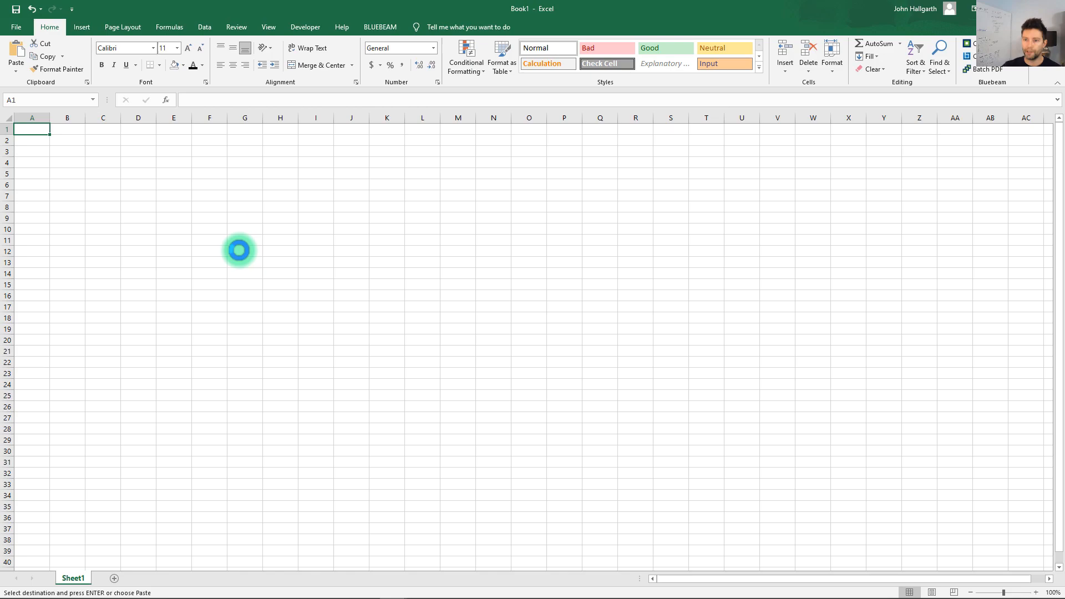
- Paste Project Info into the new workbook and save it as 'English Inputs' in Language Versions
key("ctrl+v")
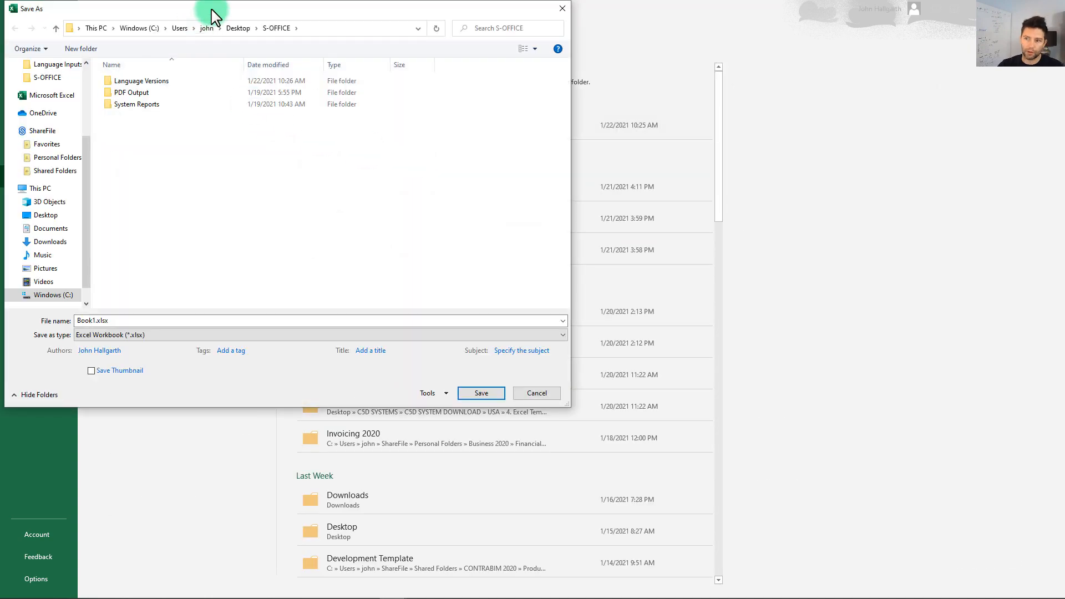
double_click(142, 80)
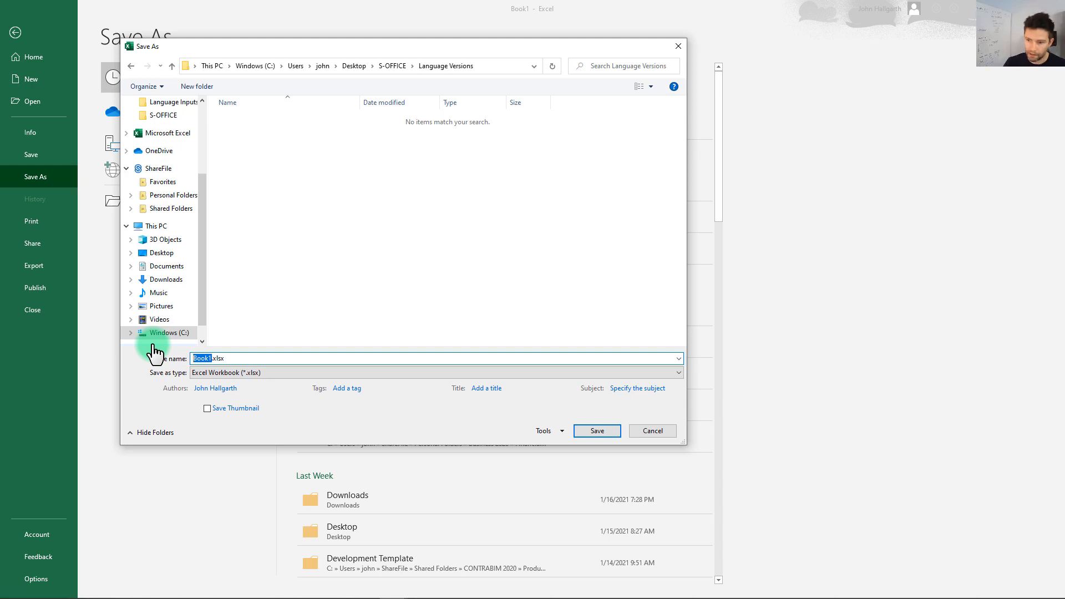
type("English Inputs")
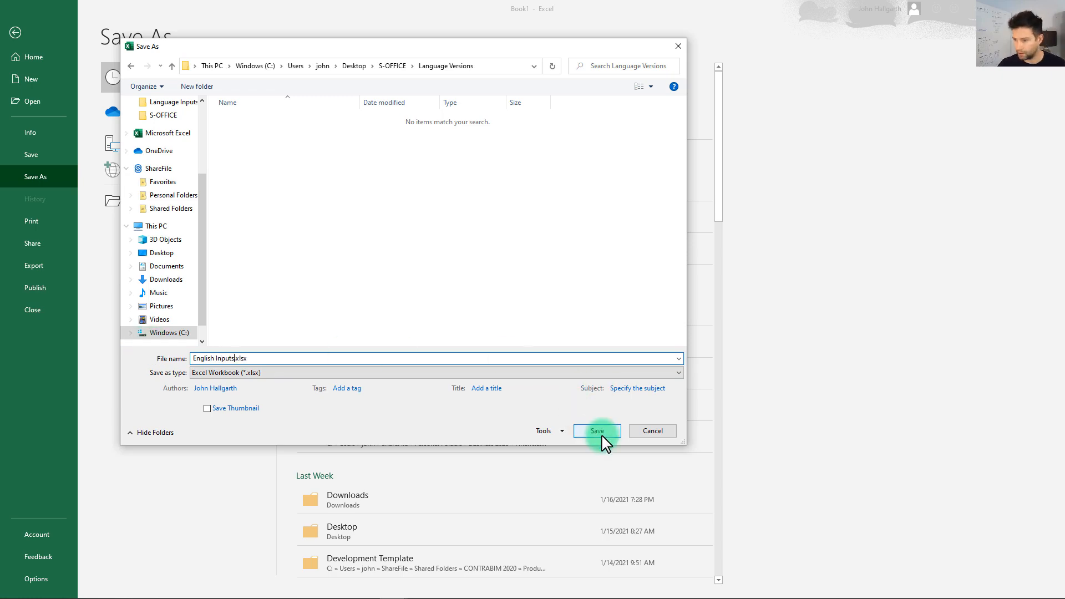
left_click(596, 430)
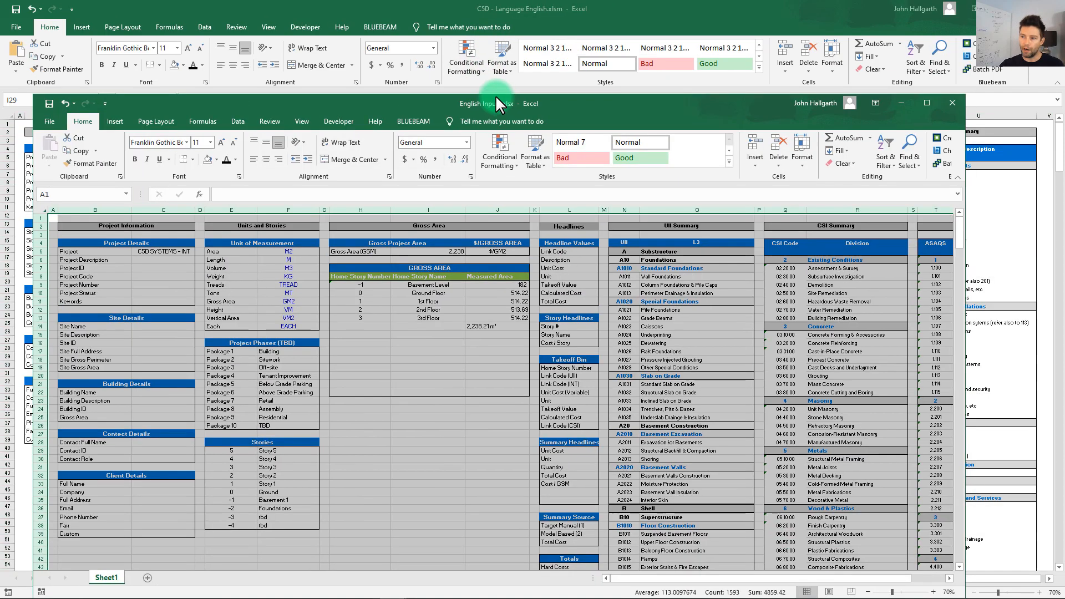
- Bring the Online Doc Translator site forward and open its document translation form
left_click(952, 103)
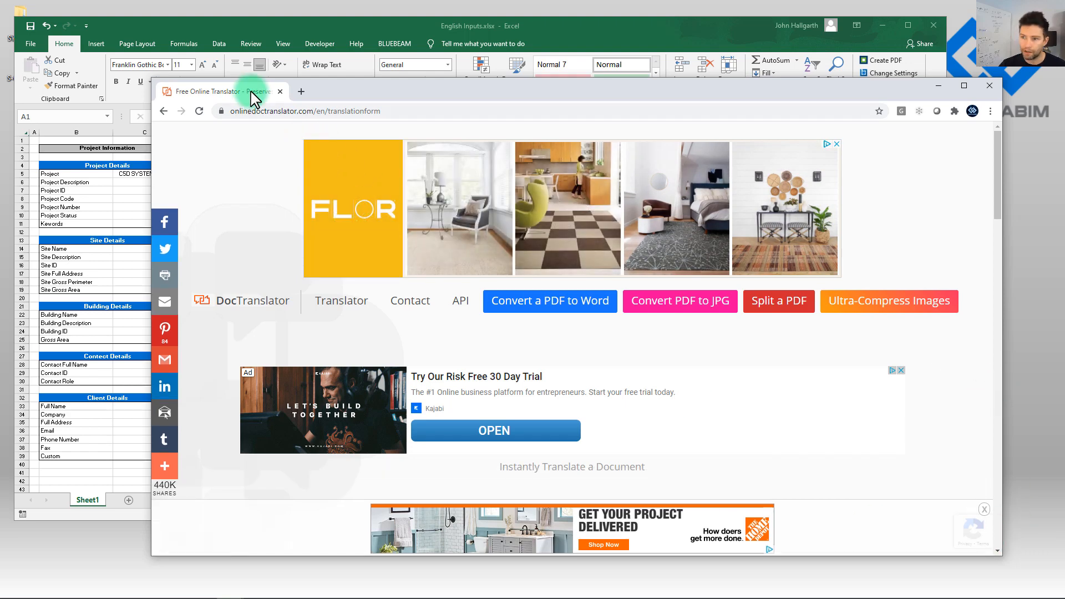
left_click(398, 111)
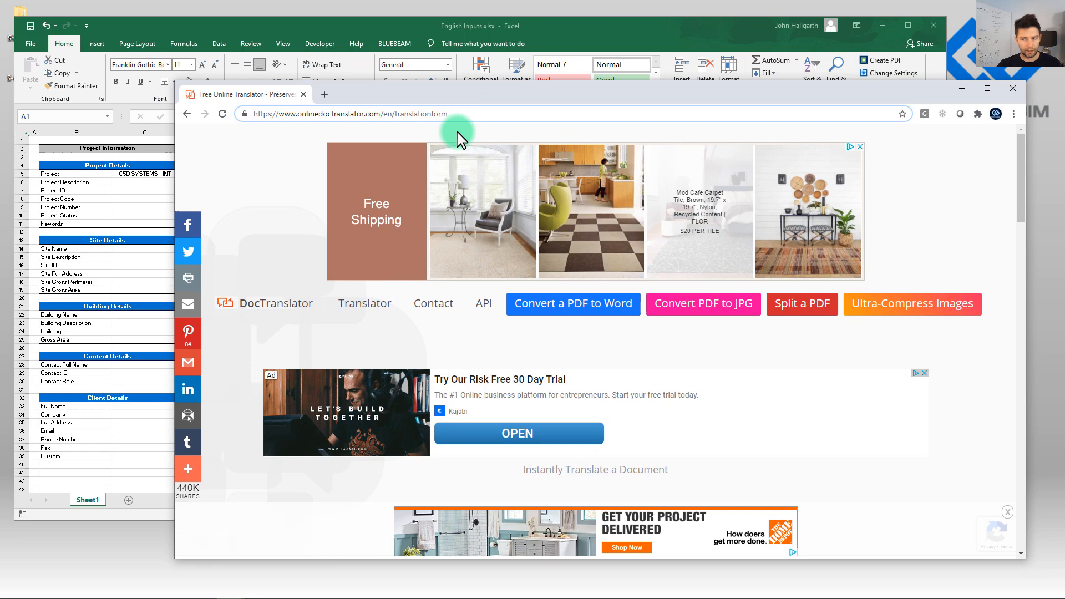
left_click(364, 304)
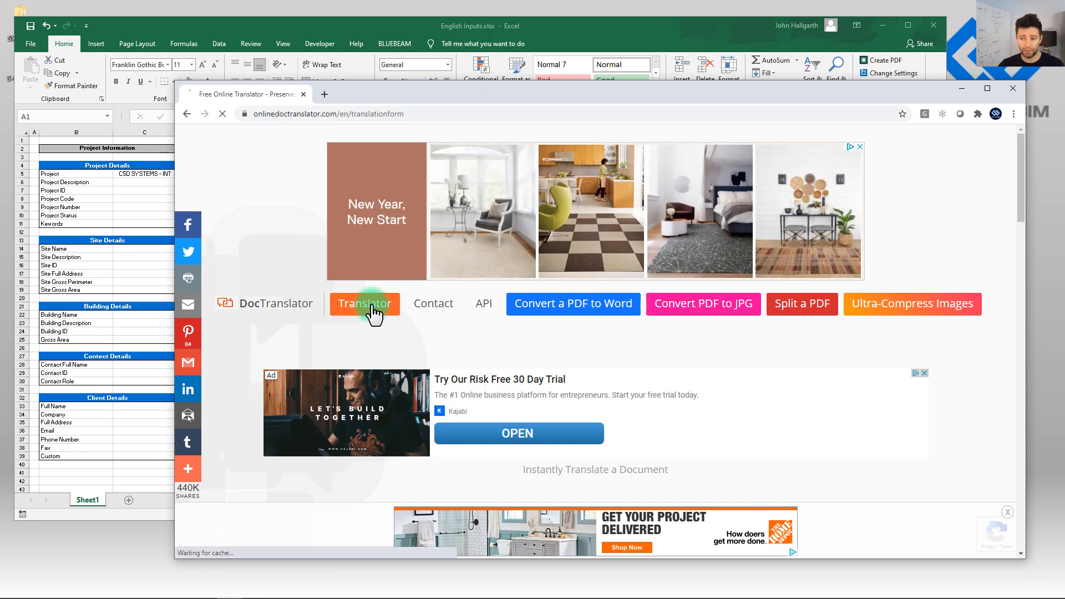
left_click(364, 304)
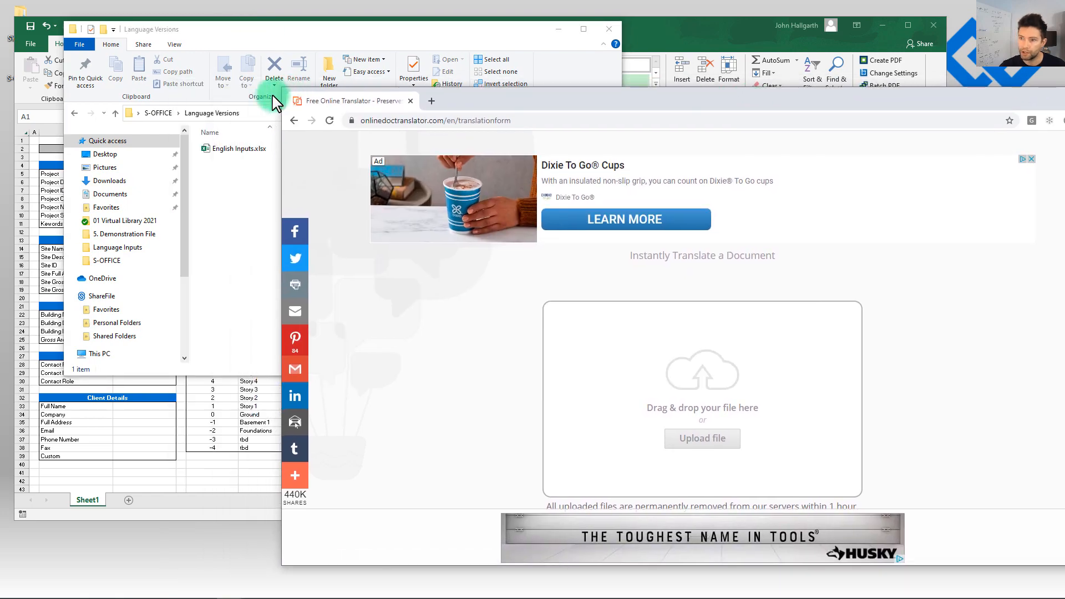
- Upload English Inputs.xlsx, set the target language to Portuguese, and run the translation
left_click_drag(239, 148, 614, 377)
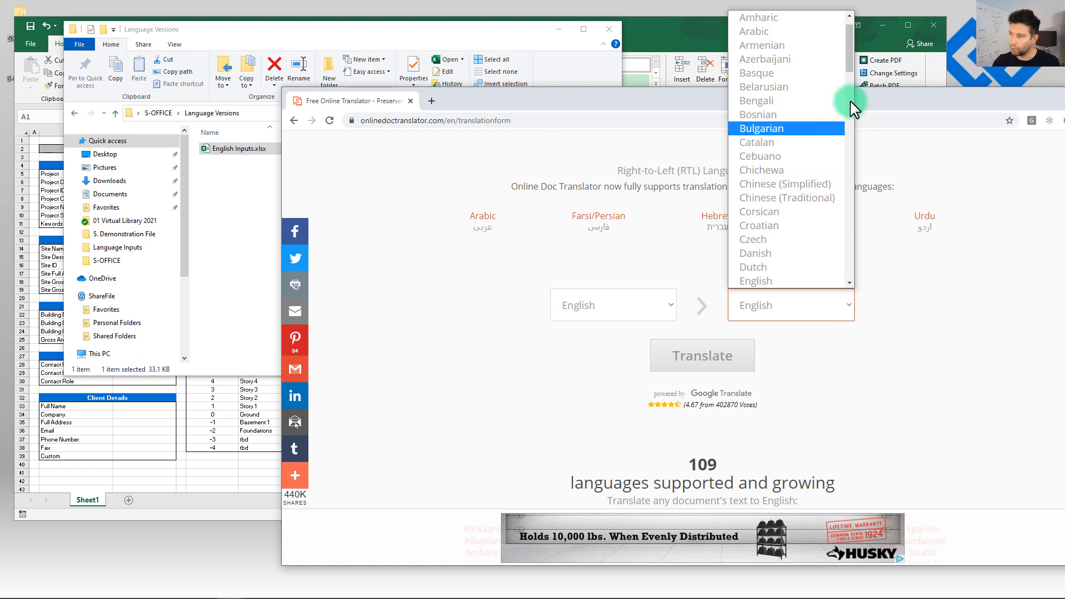
scroll("down", 3)
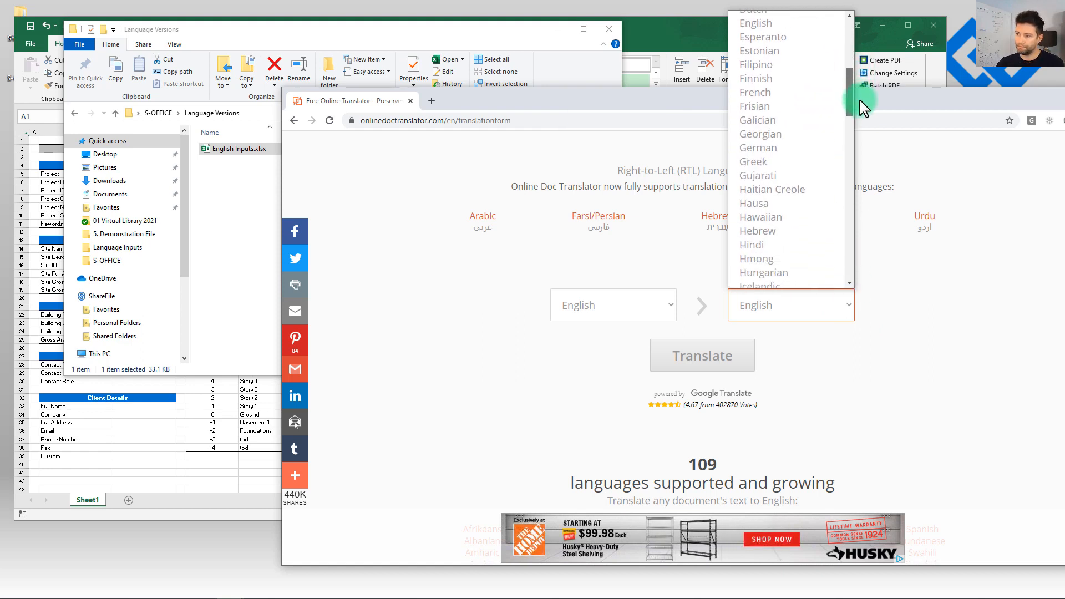
scroll("down", 3)
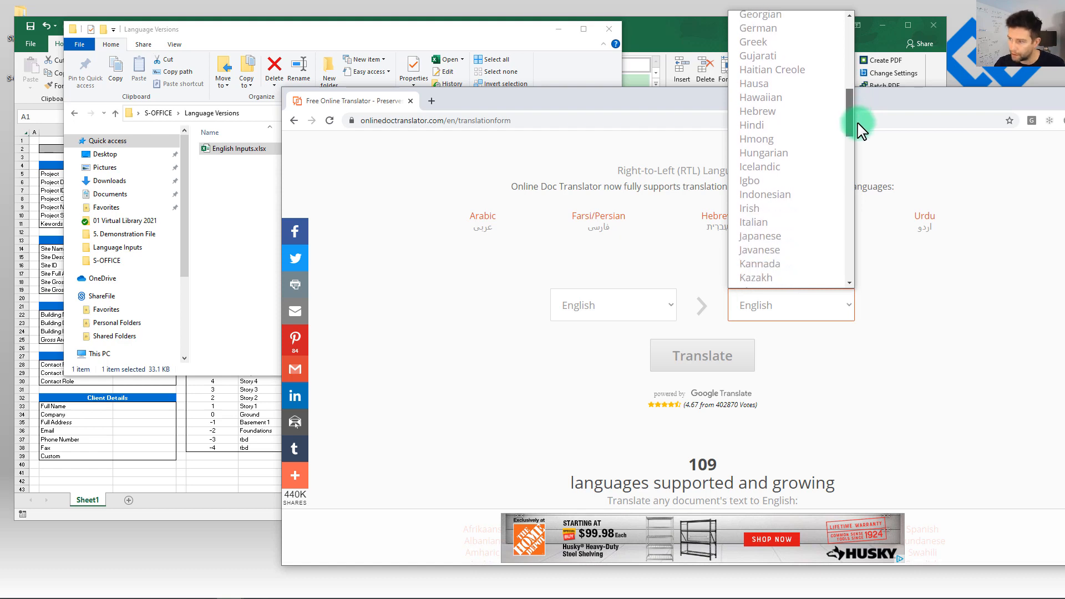
scroll("down", 3)
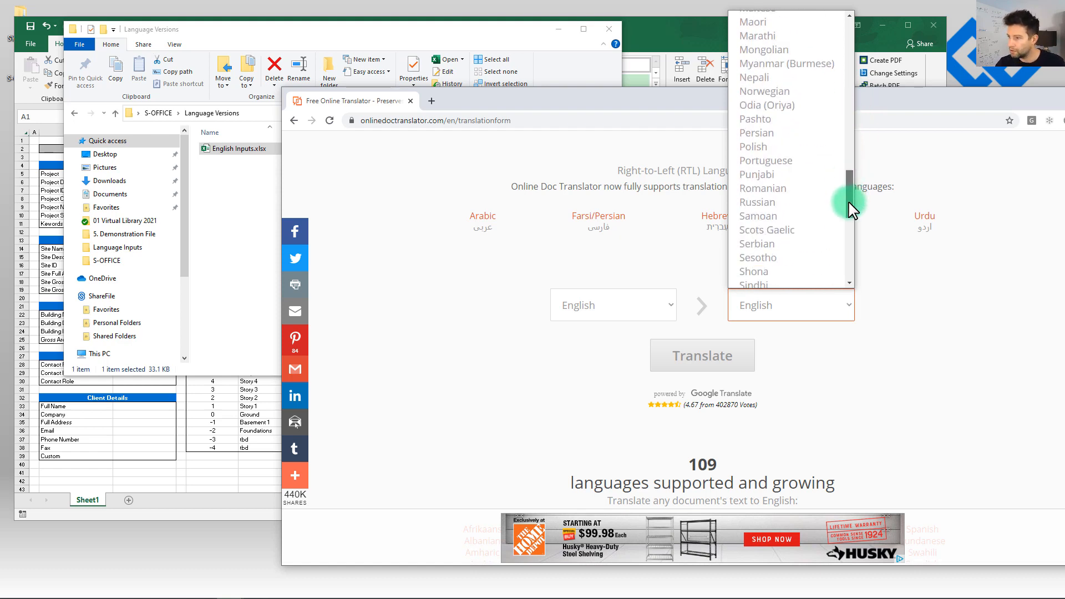
left_click(765, 161)
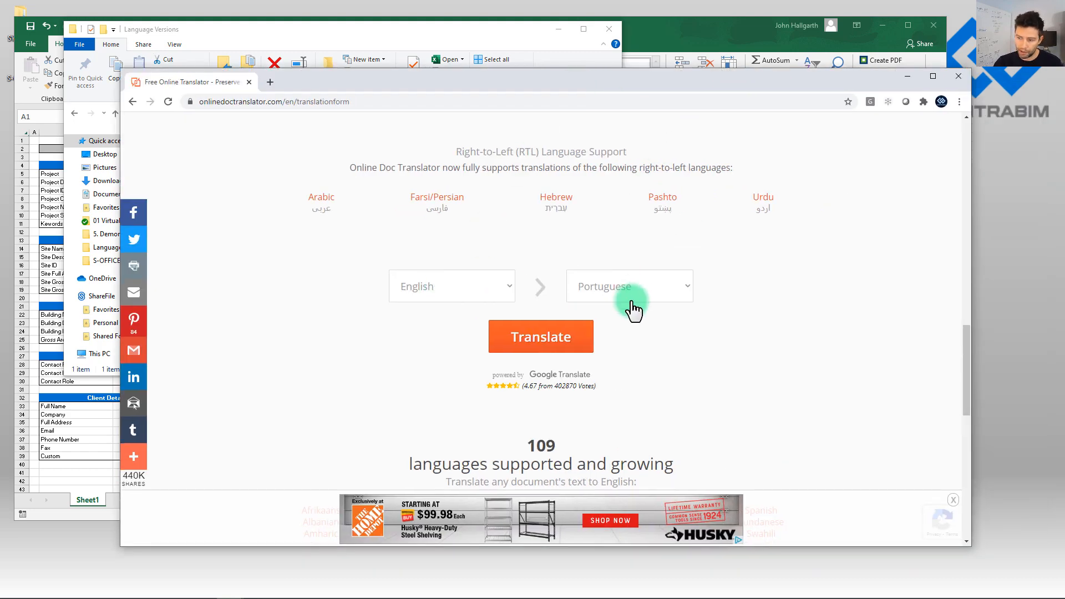
left_click(540, 336)
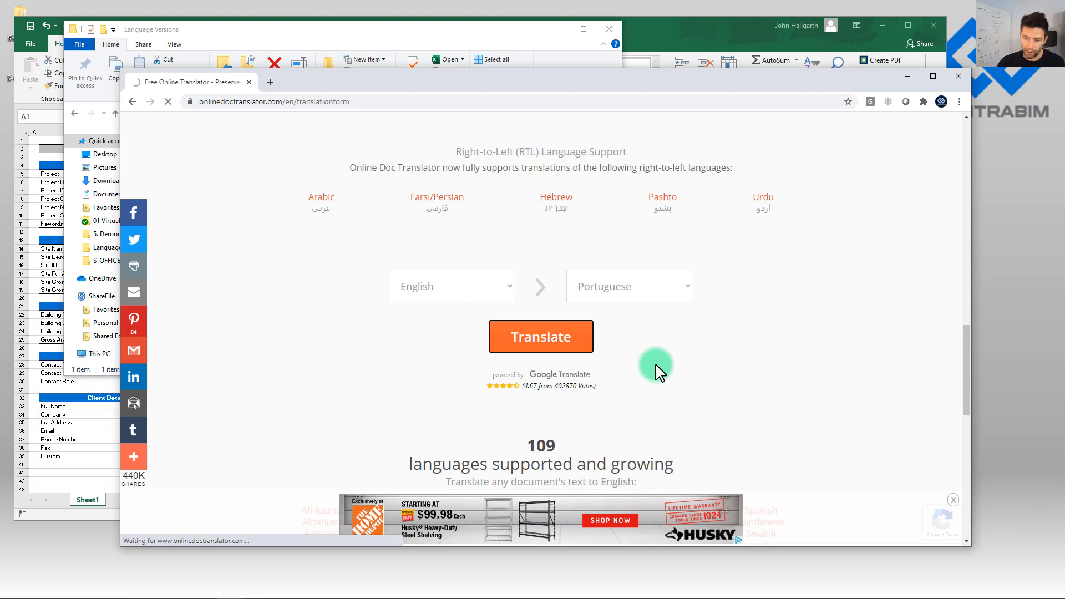
left_click(540, 336)
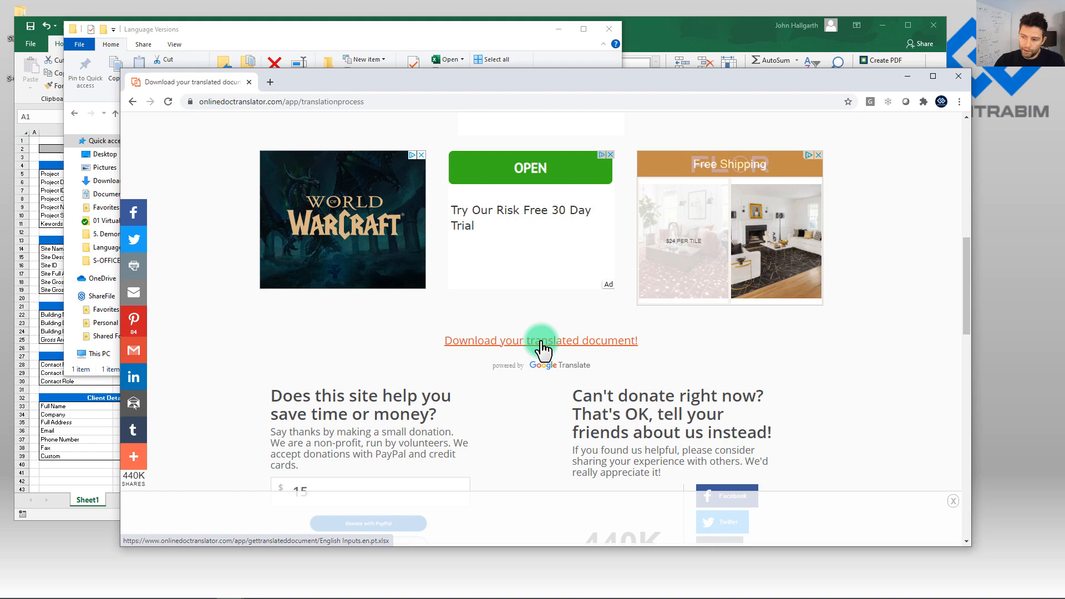
left_click(540, 340)
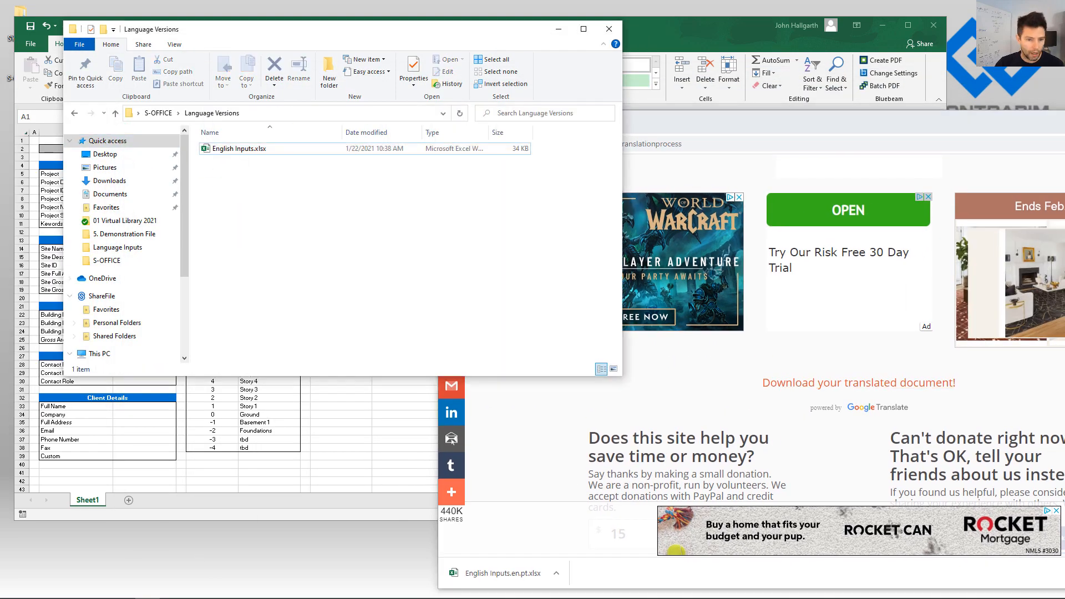
left_click(272, 159)
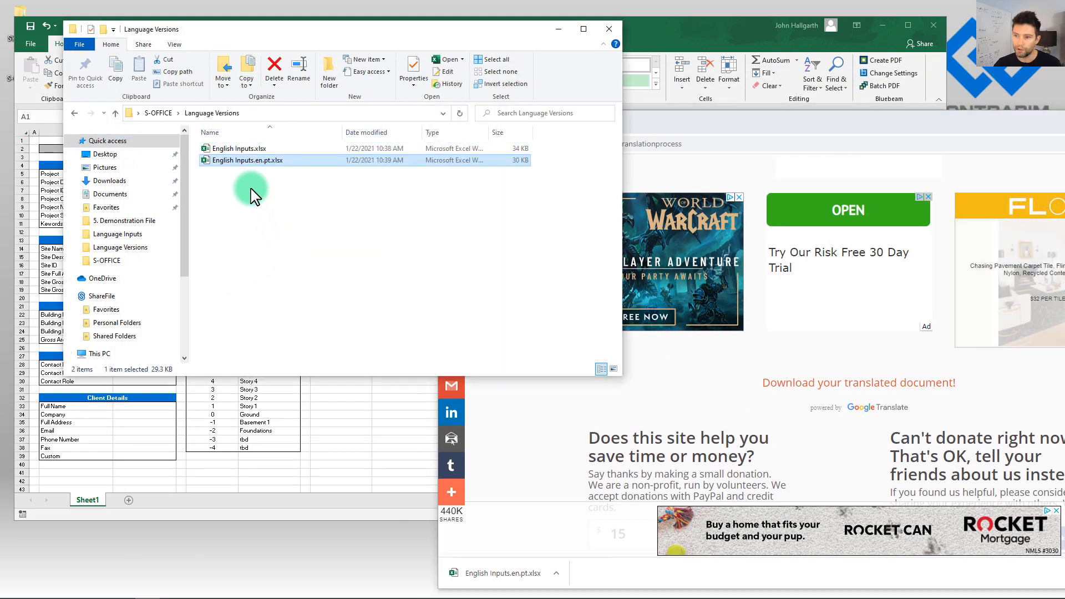
mouse_move(266, 166)
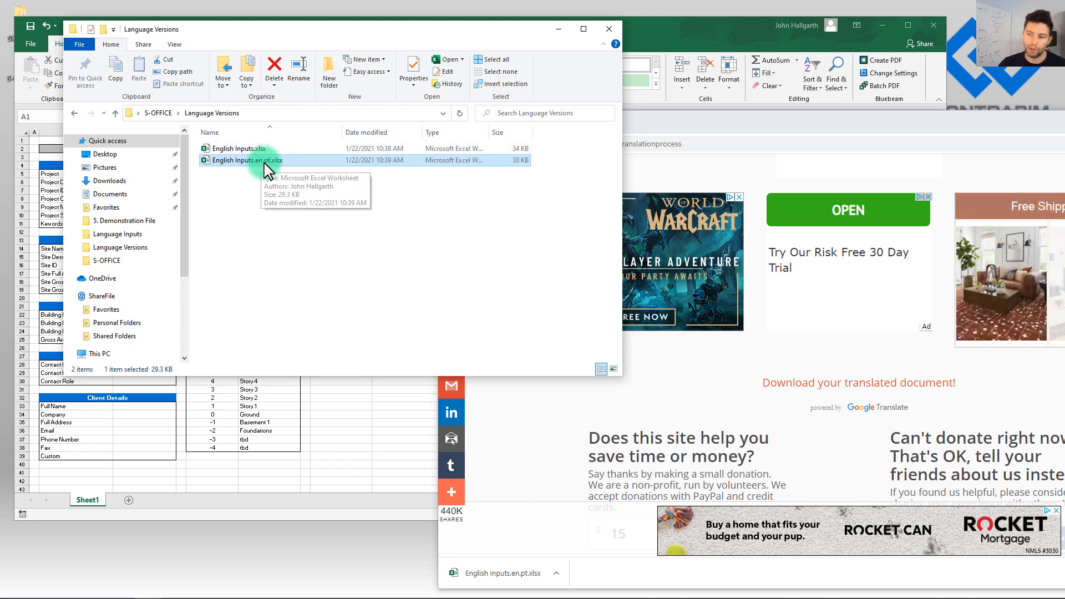
right_click(246, 160)
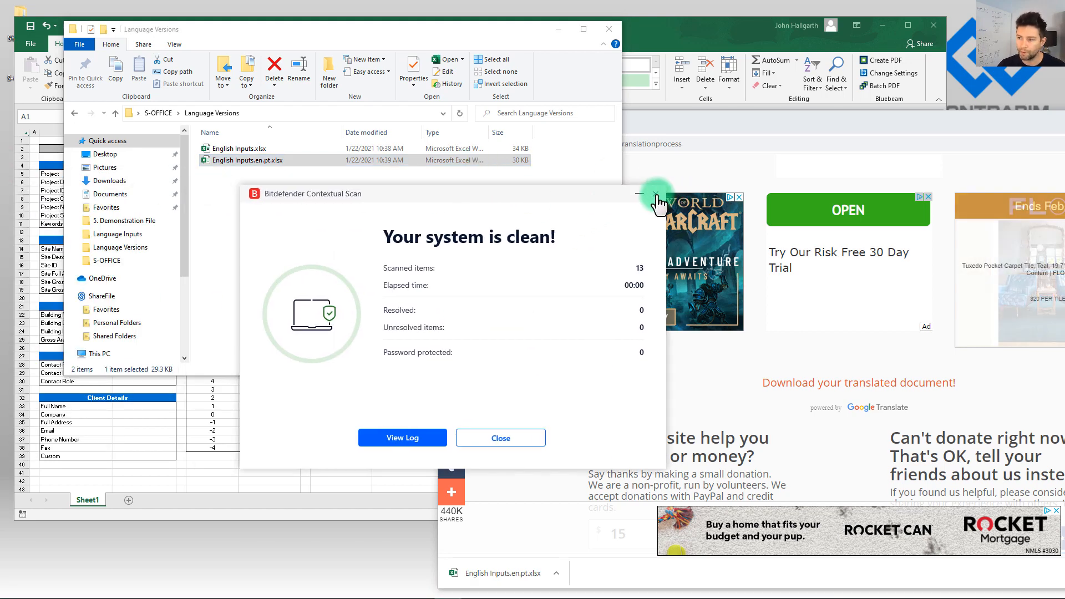
left_click(500, 437)
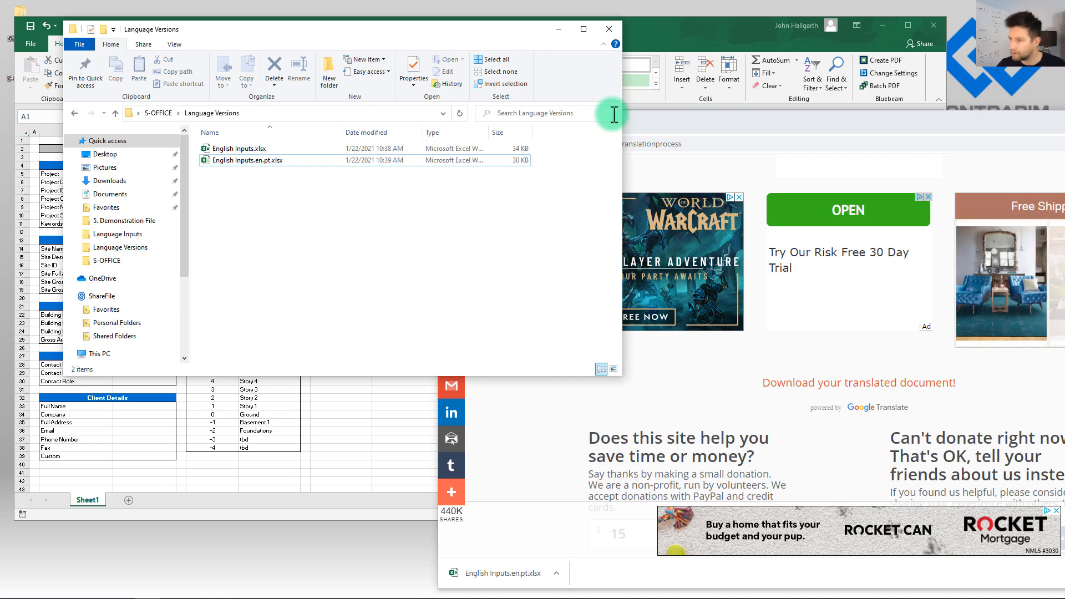
left_click(246, 161)
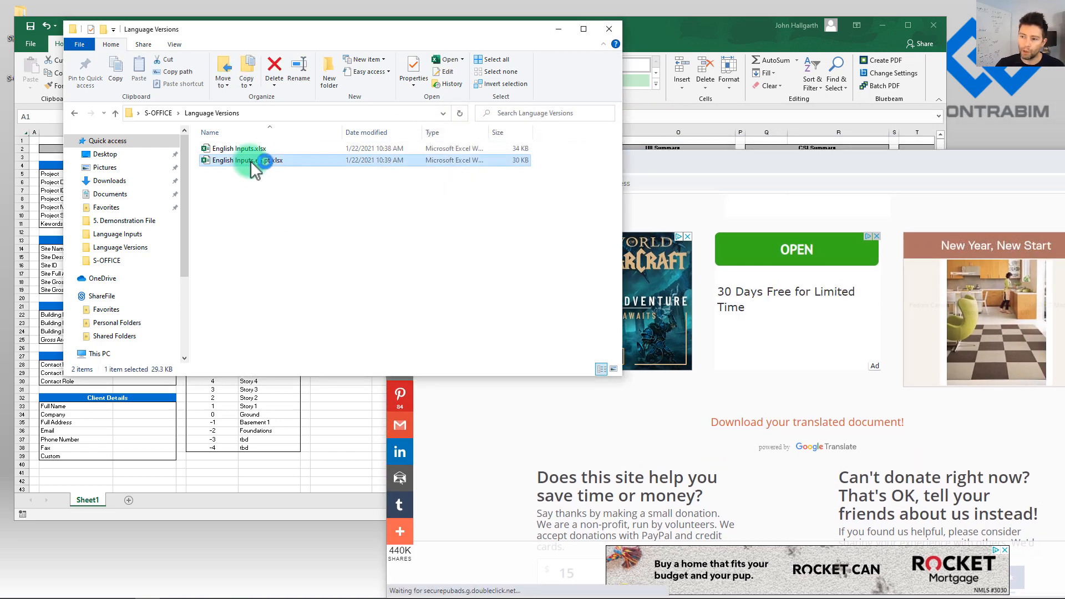
- Open English Inputs.en.pt.xlsx, enable editing, and select a block of translated cells
double_click(239, 148)
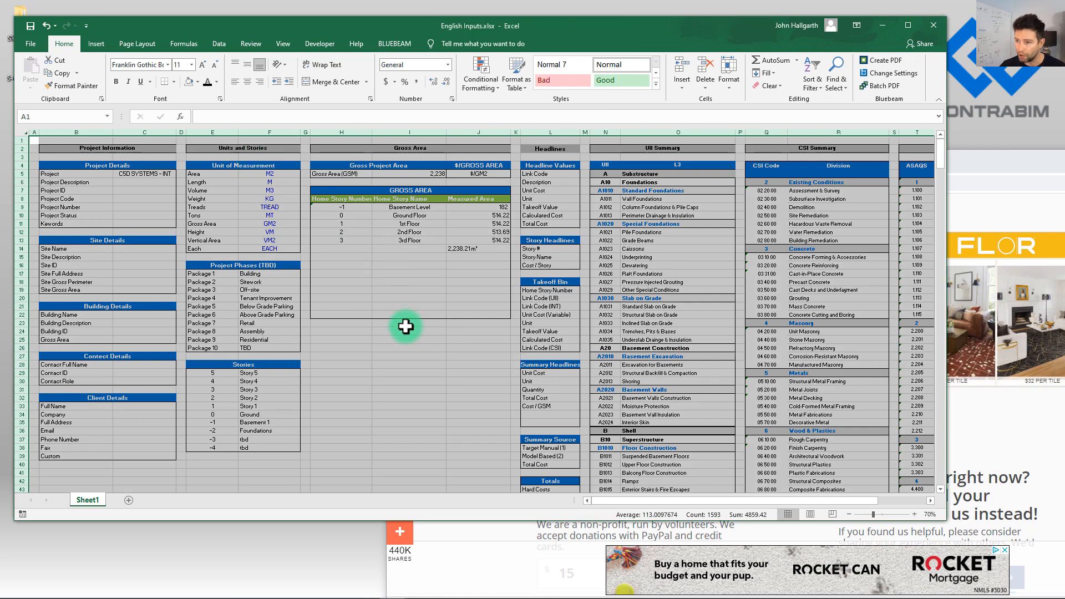
left_click(408, 324)
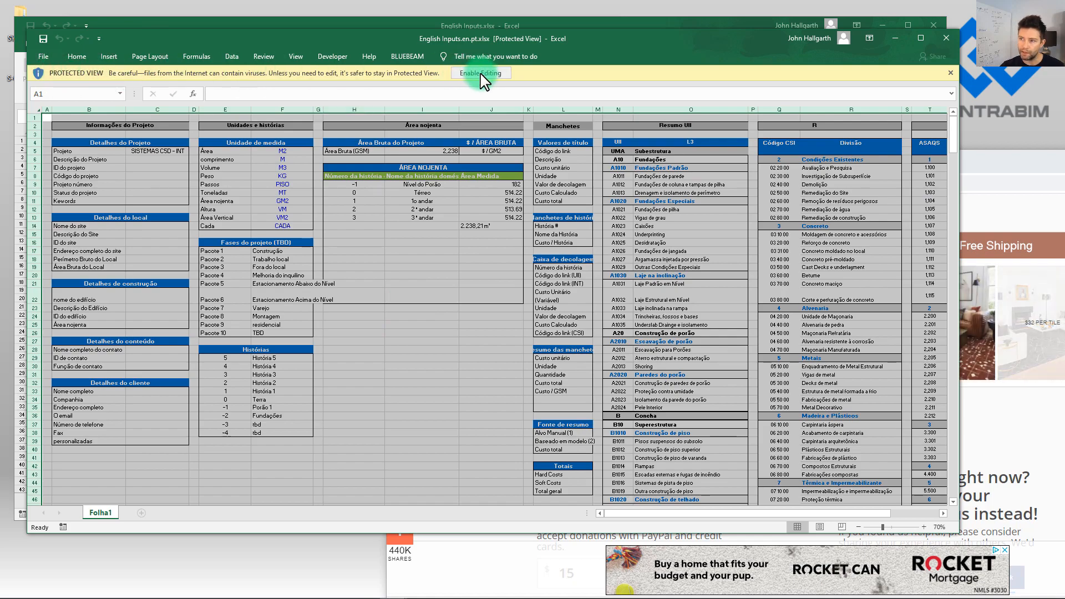
left_click(480, 72)
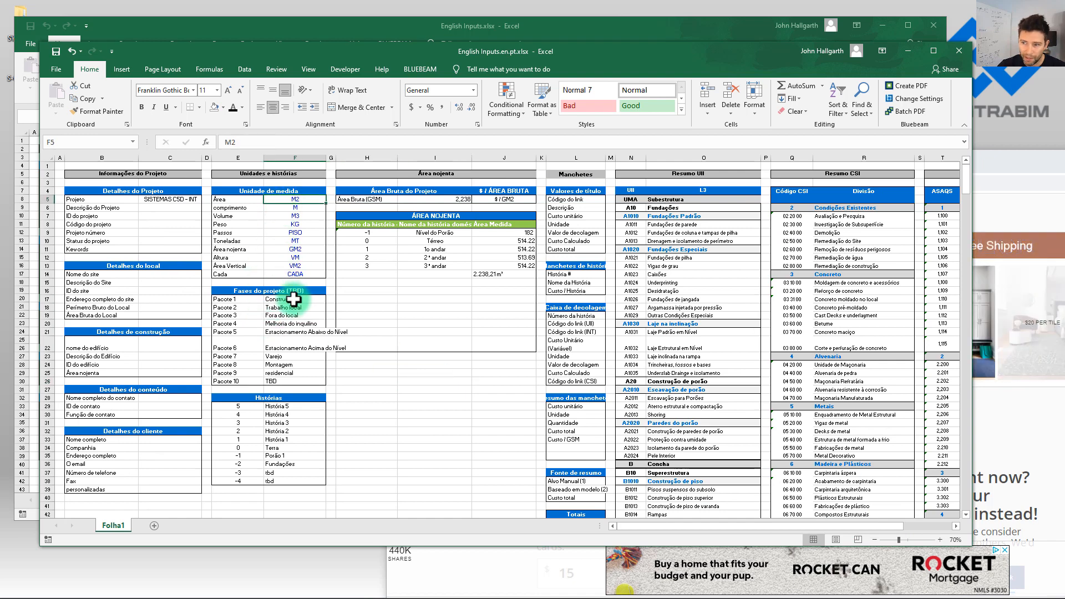
mouse_move(255, 194)
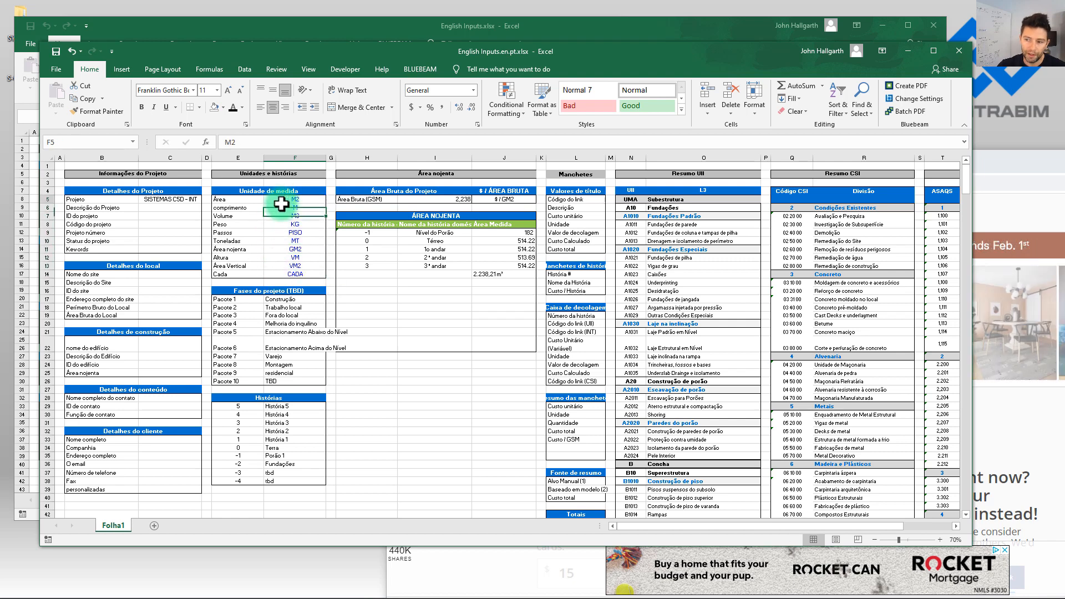
left_click_drag(285, 205, 285, 274)
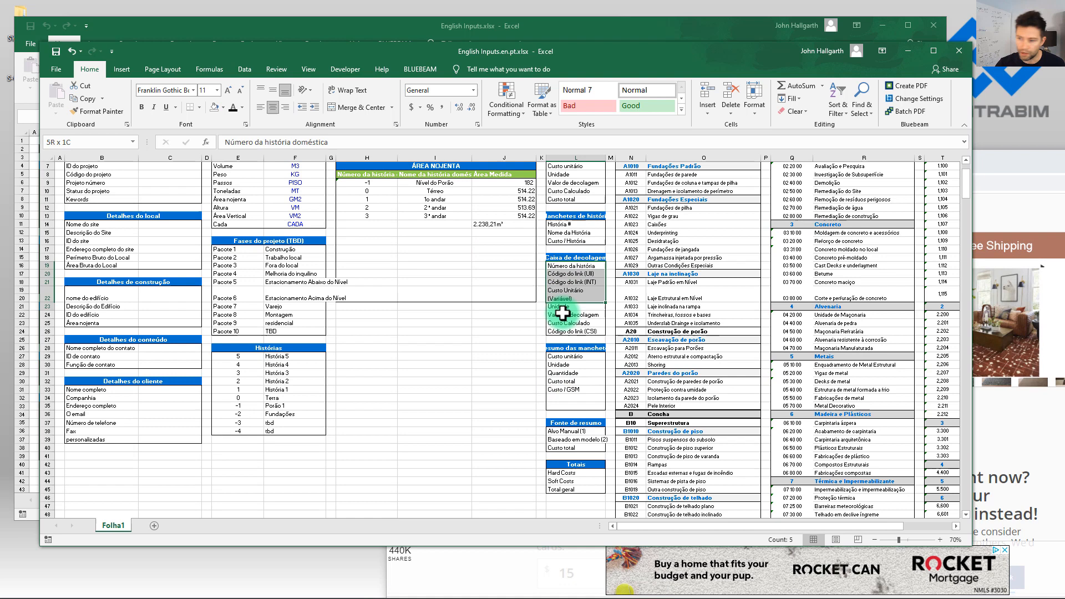
- Change cell N5 from 'UMA' to 'A', then scroll down to check the code in N136
left_click(570, 323)
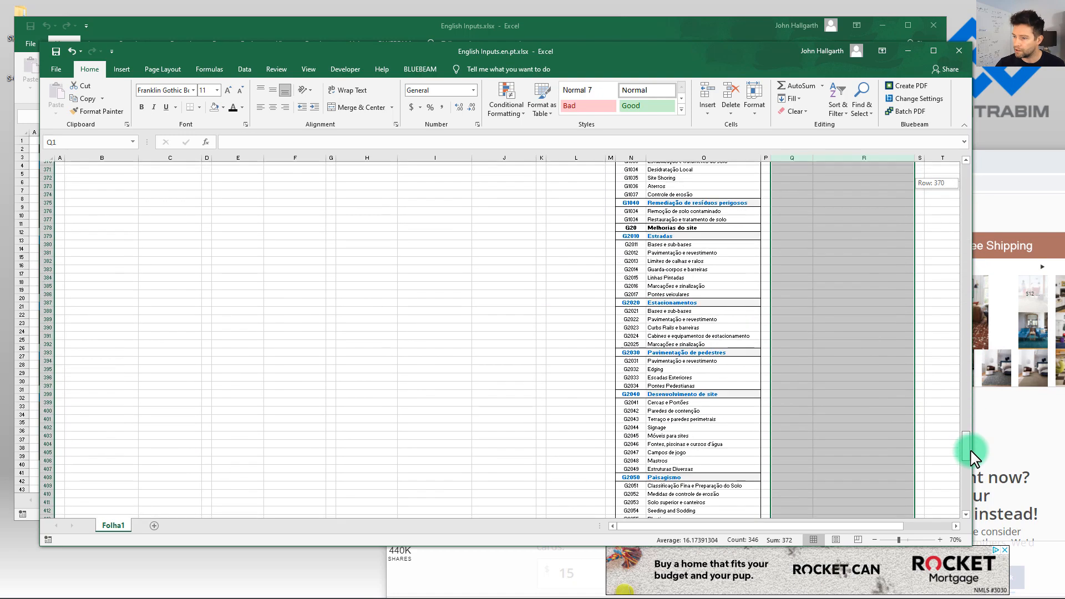
left_click_drag(972, 439, 972, 163)
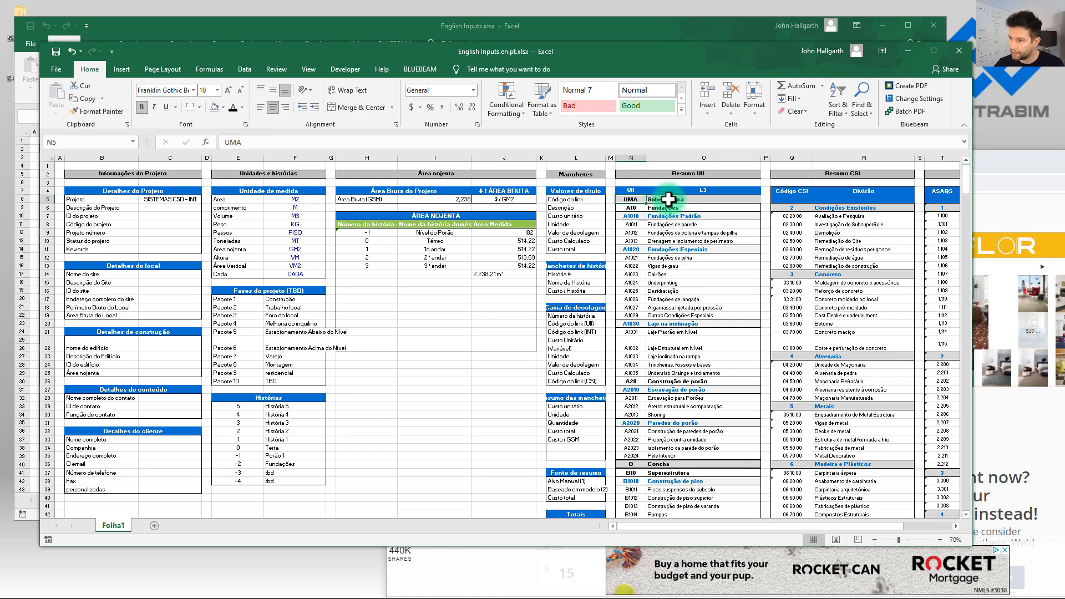
left_click(685, 332)
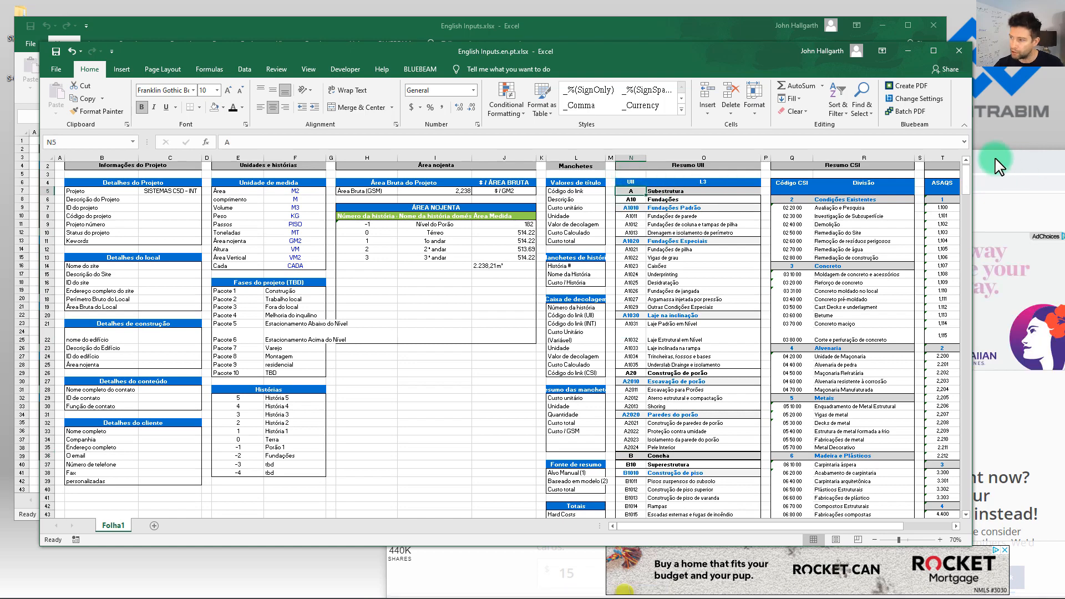
scroll("down", 3)
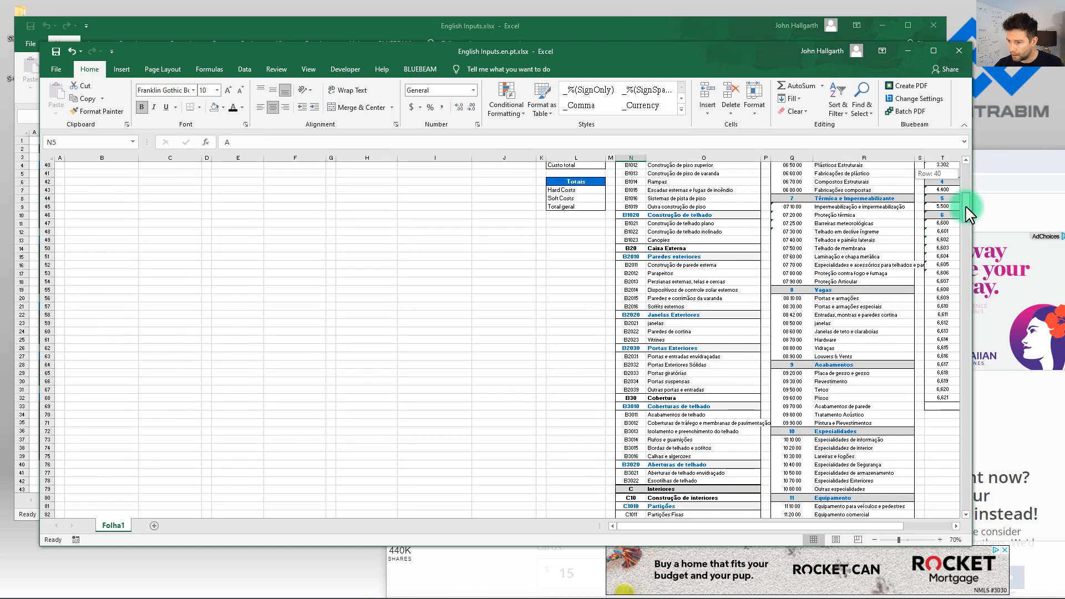
scroll("down", 3)
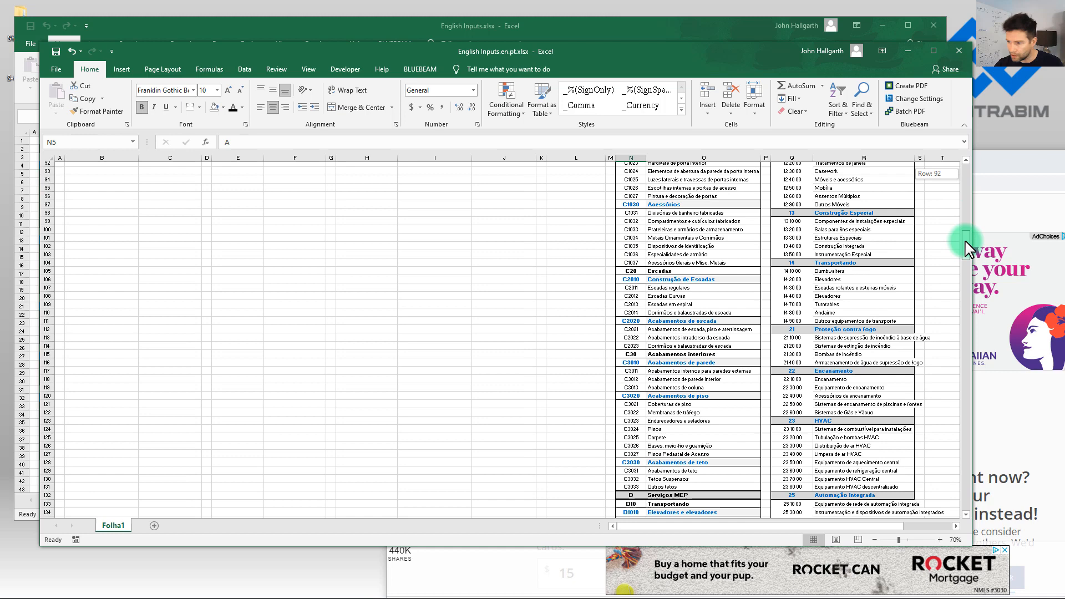
scroll("down", 3)
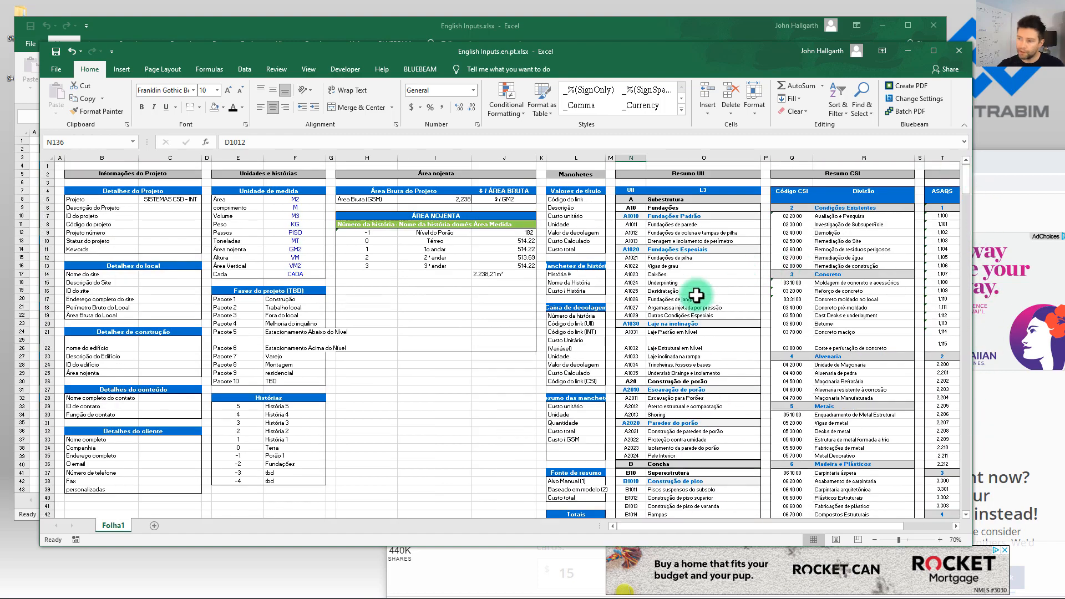
left_click(700, 299)
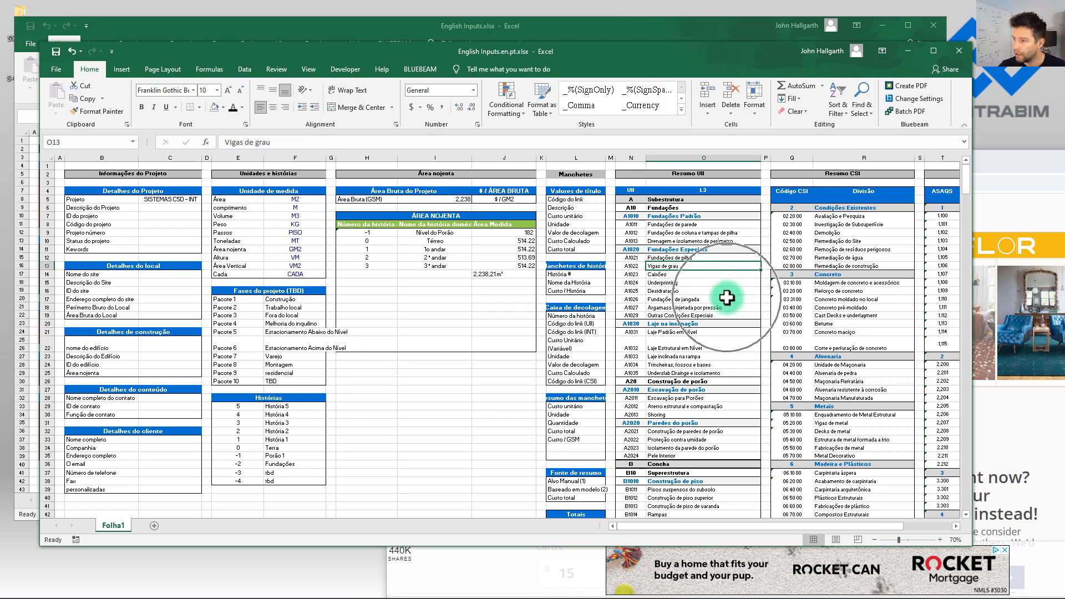
- Move the Portuguese workbook window aside and close English Inputs.xlsx
left_click(881, 42)
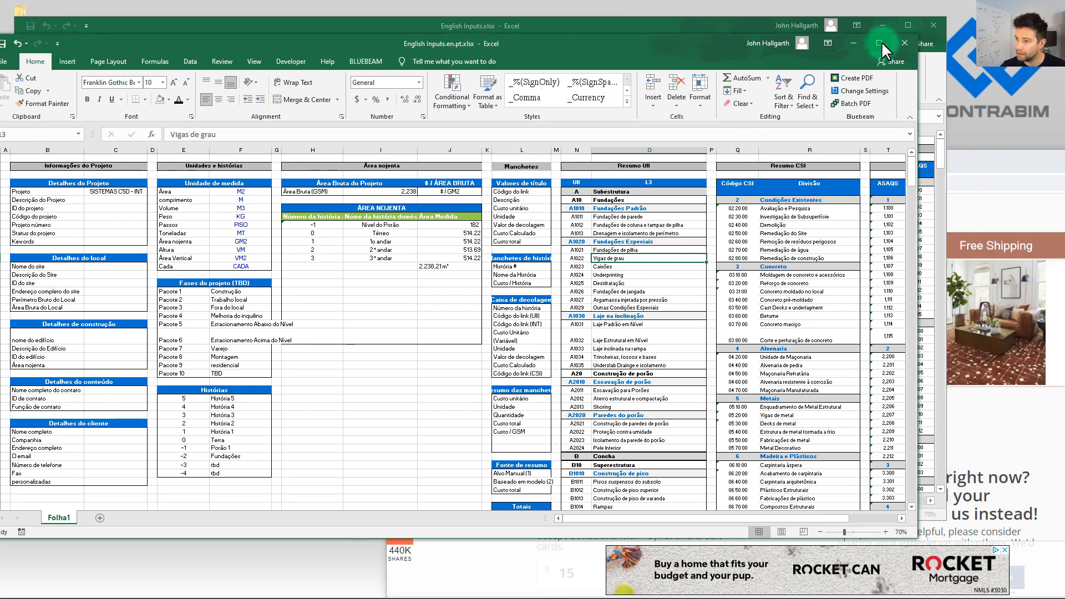
left_click(879, 42)
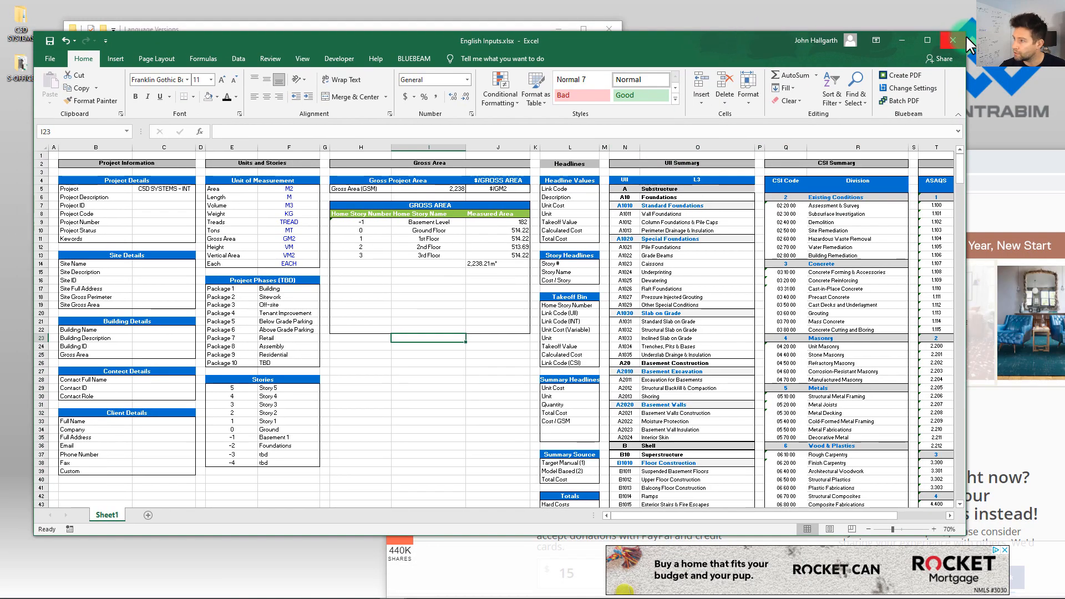
left_click(953, 40)
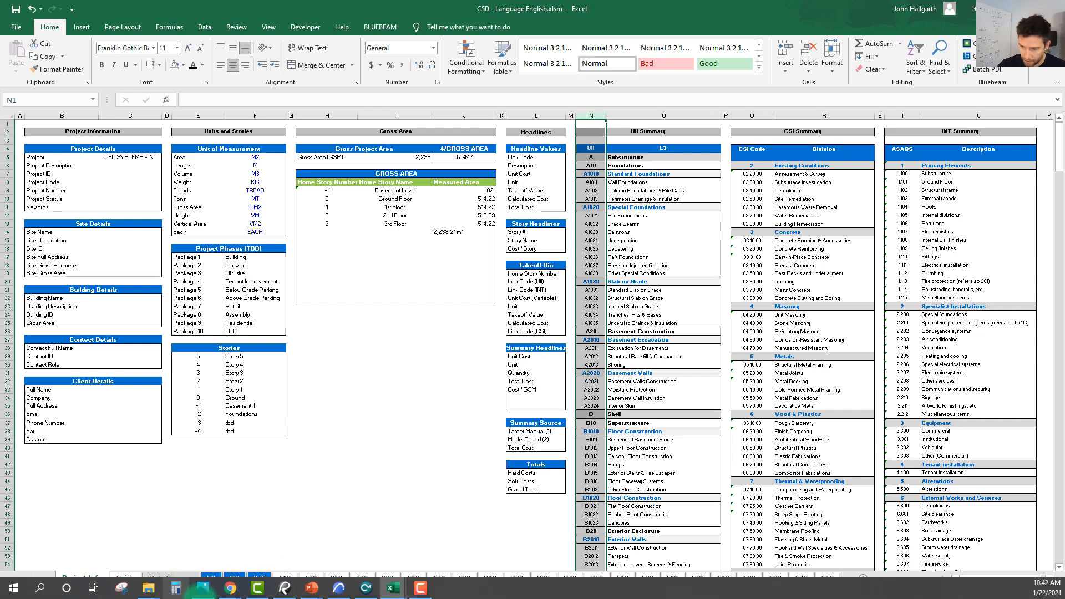
mouse_move(677, 286)
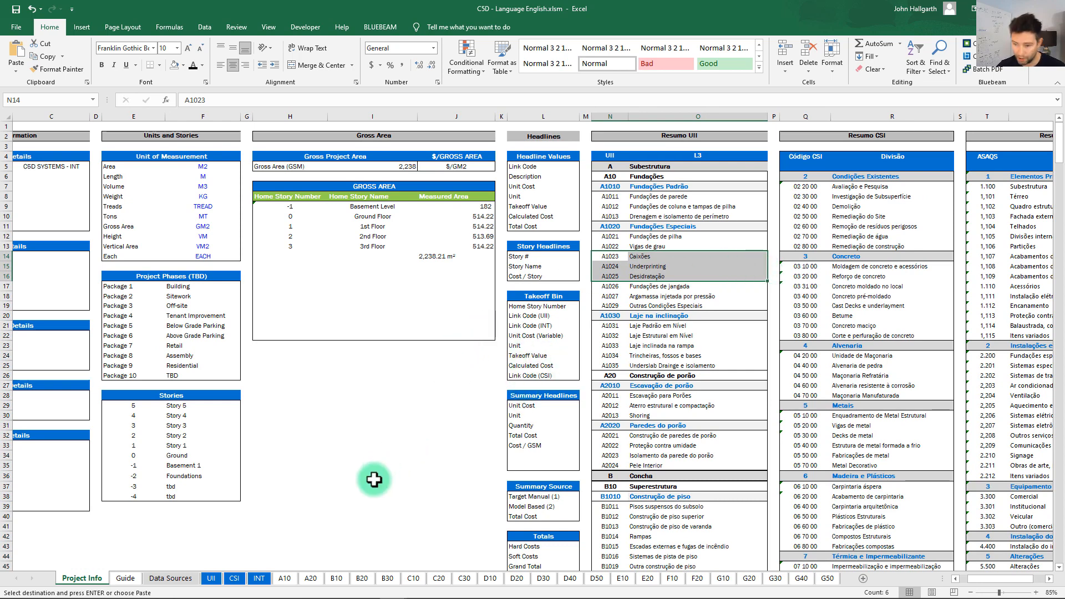
- Check Portuguese text on the expanded UII, INT, A10, A20 and B10 sheets, then return to Project Info
left_click(211, 578)
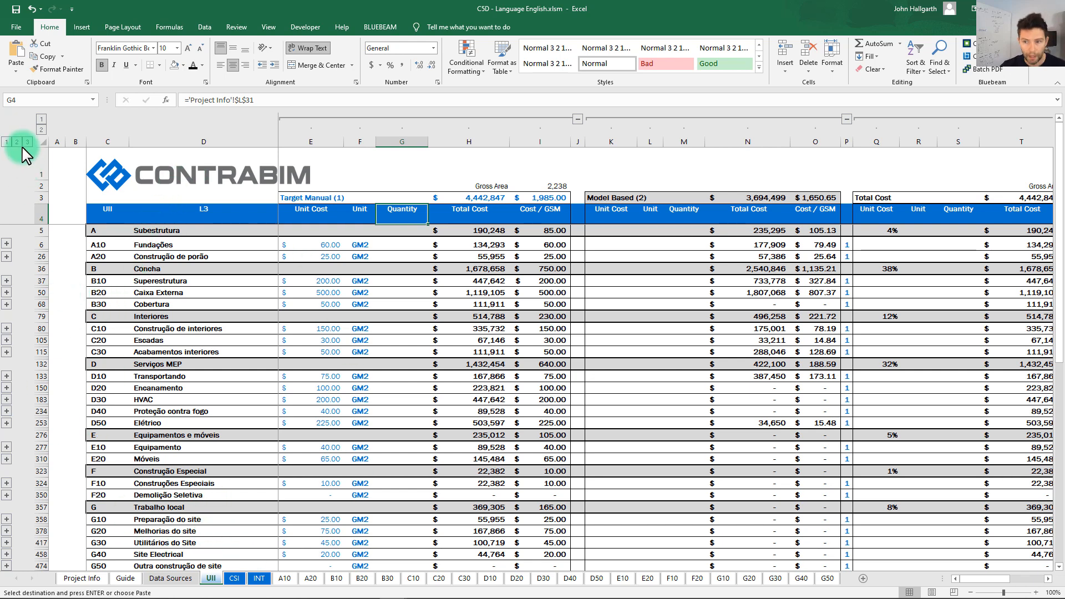
left_click(27, 142)
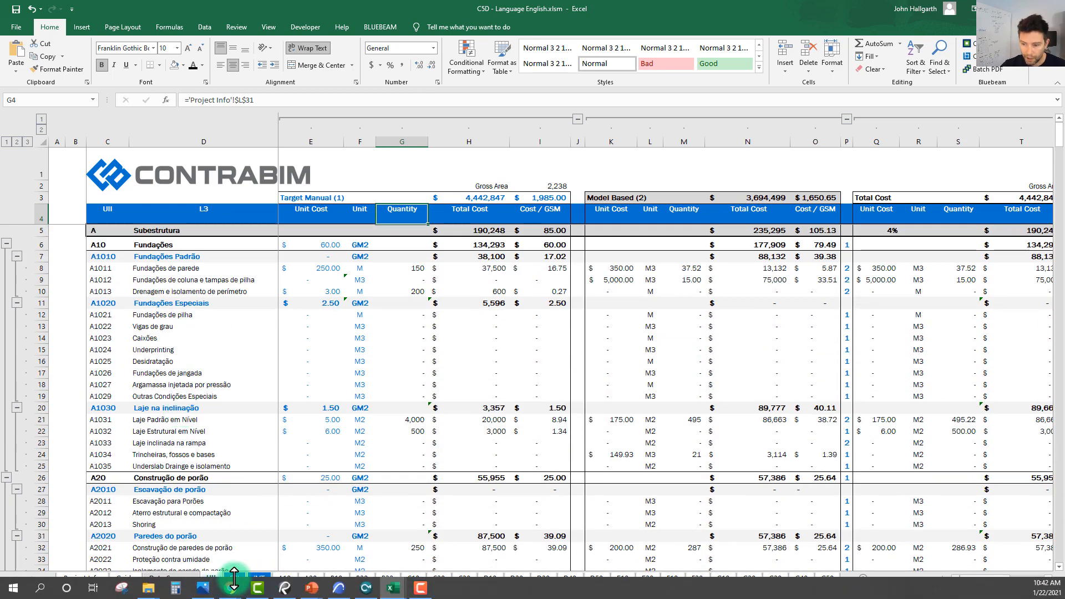
left_click(234, 578)
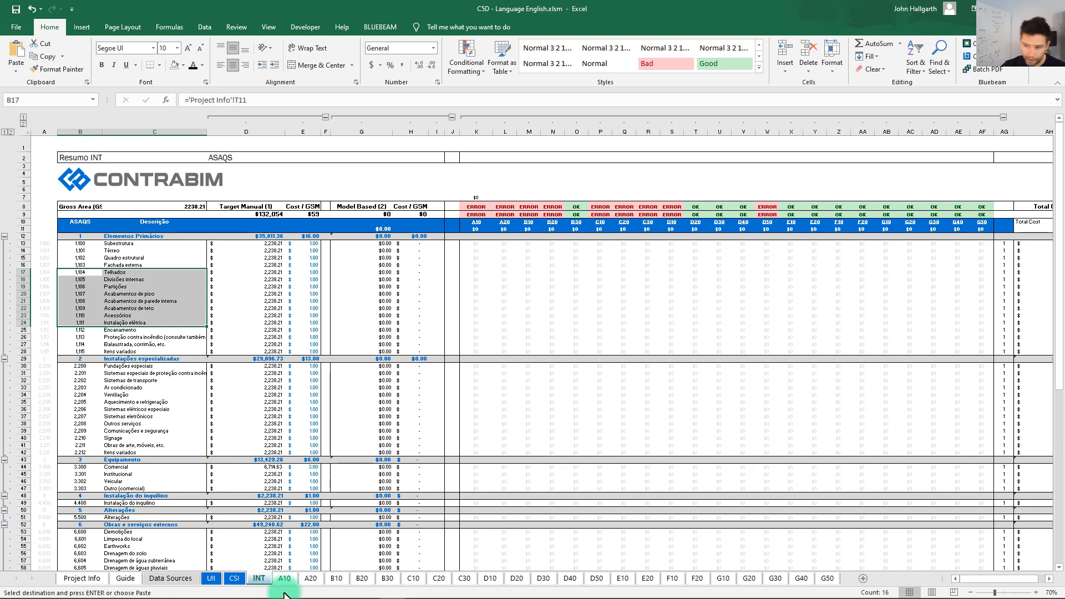
left_click(285, 578)
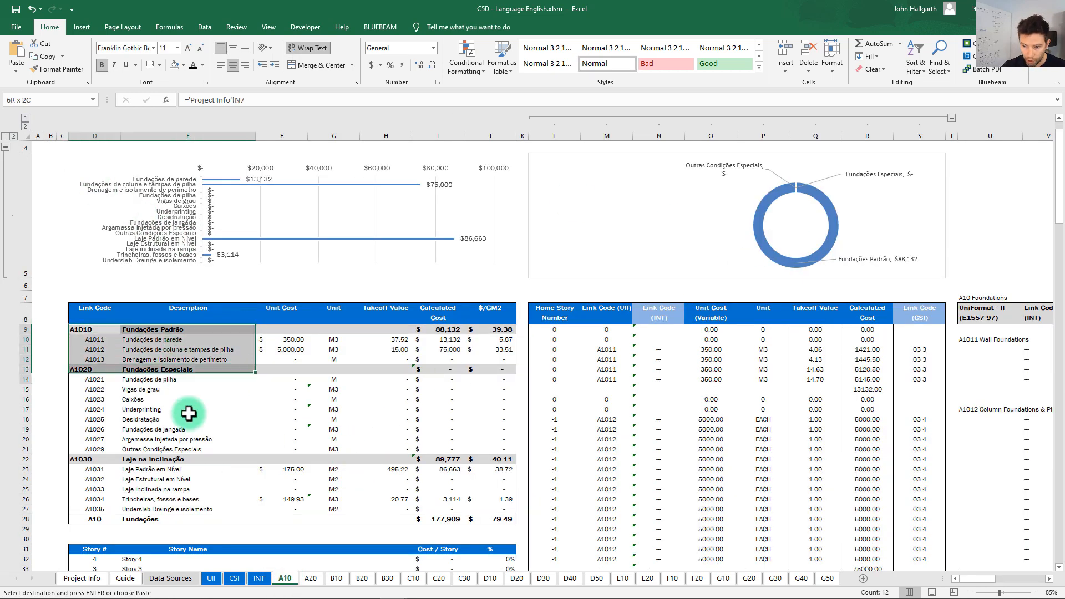
left_click(311, 578)
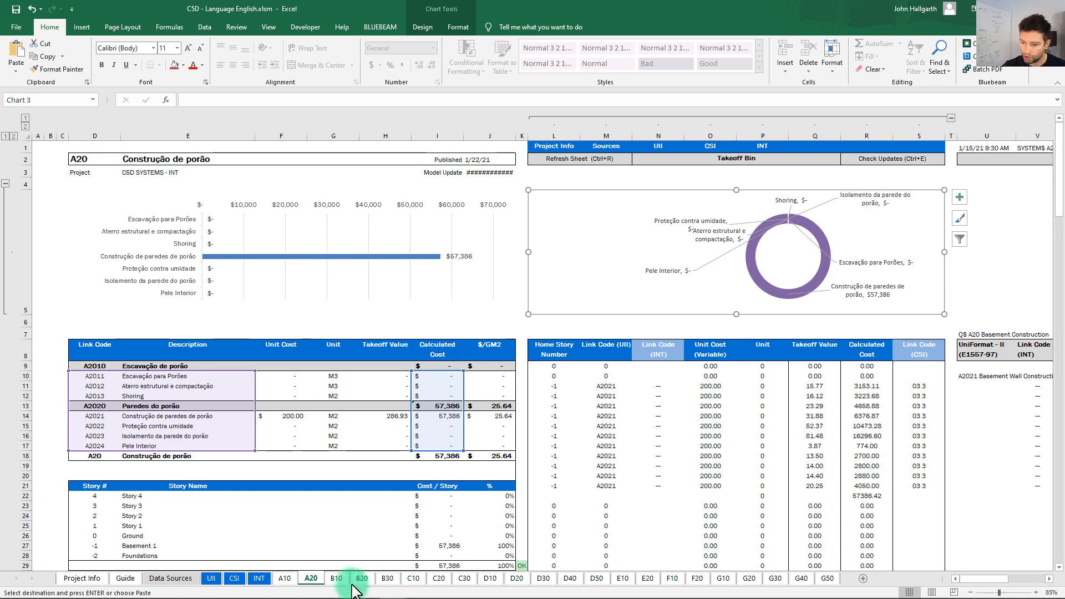
left_click(335, 578)
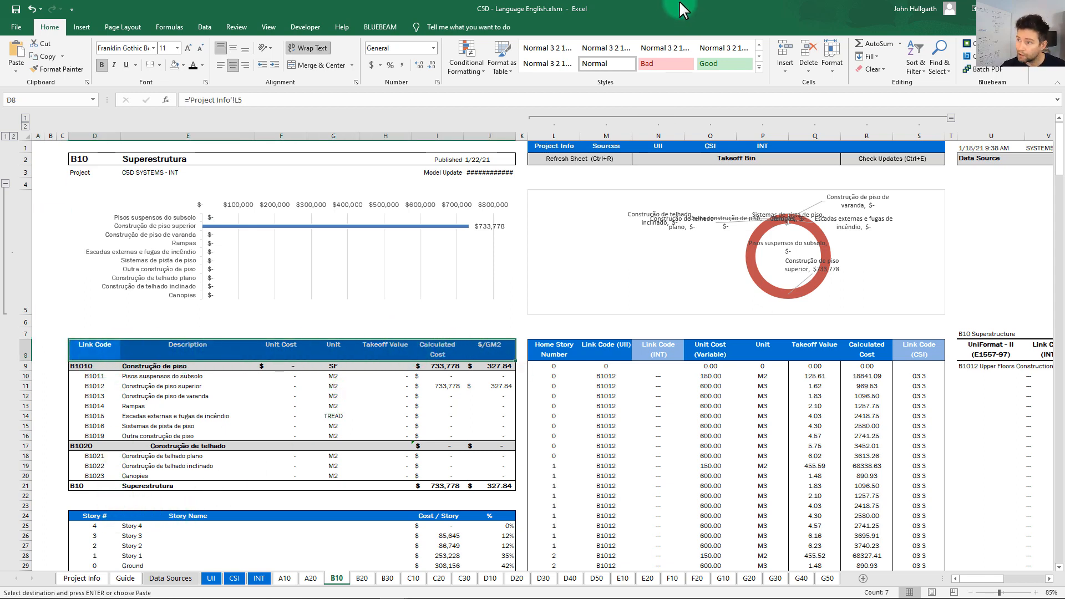
left_click(81, 578)
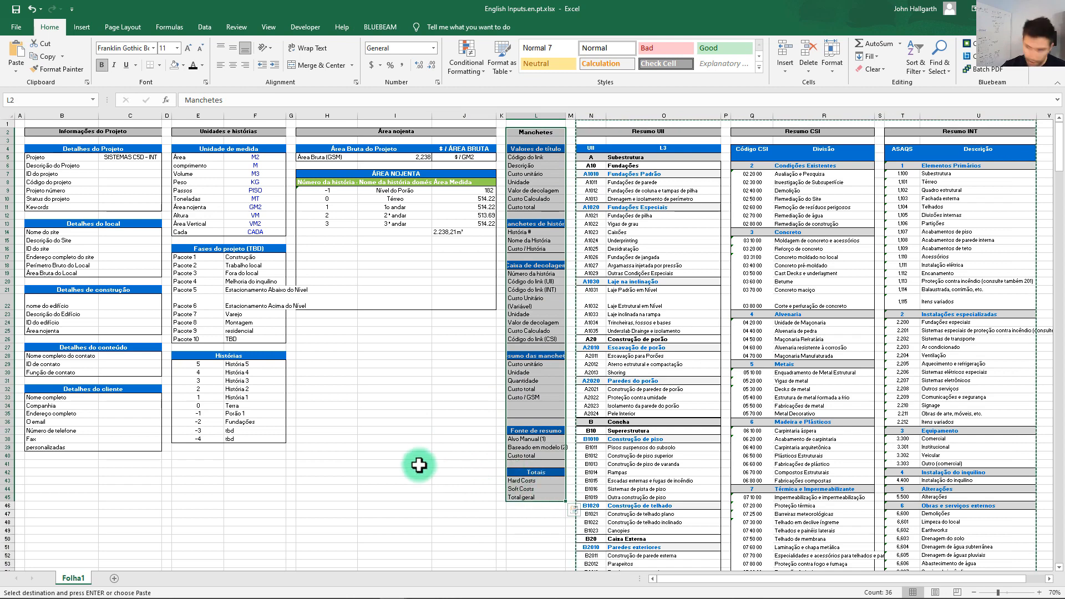
- Paste the translated Manchetes column over Project Info's Headlines and check the B10 sheet
left_click(533, 241)
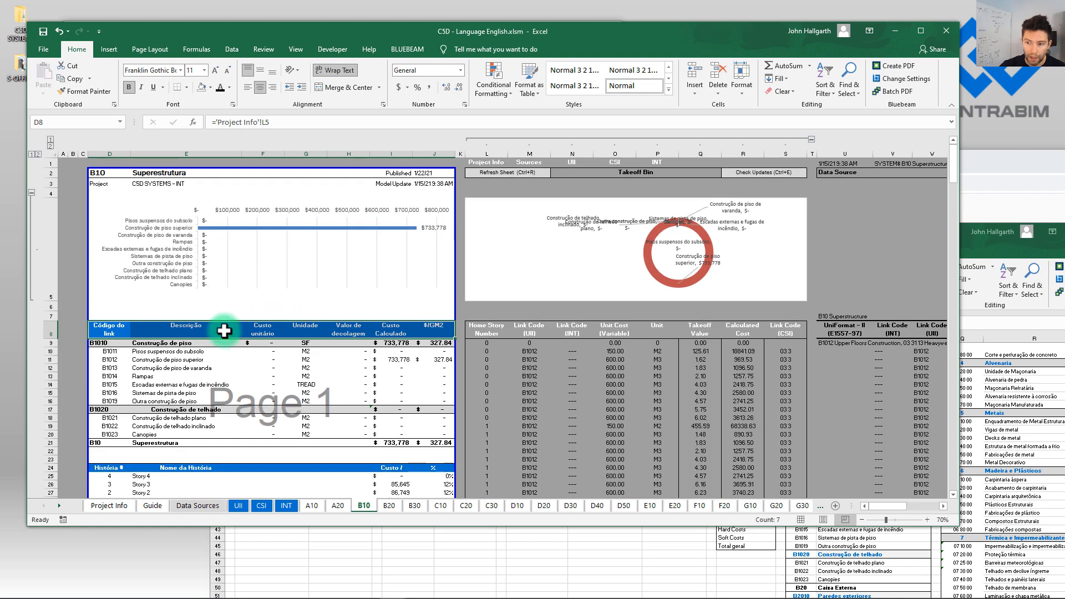
mouse_move(148, 377)
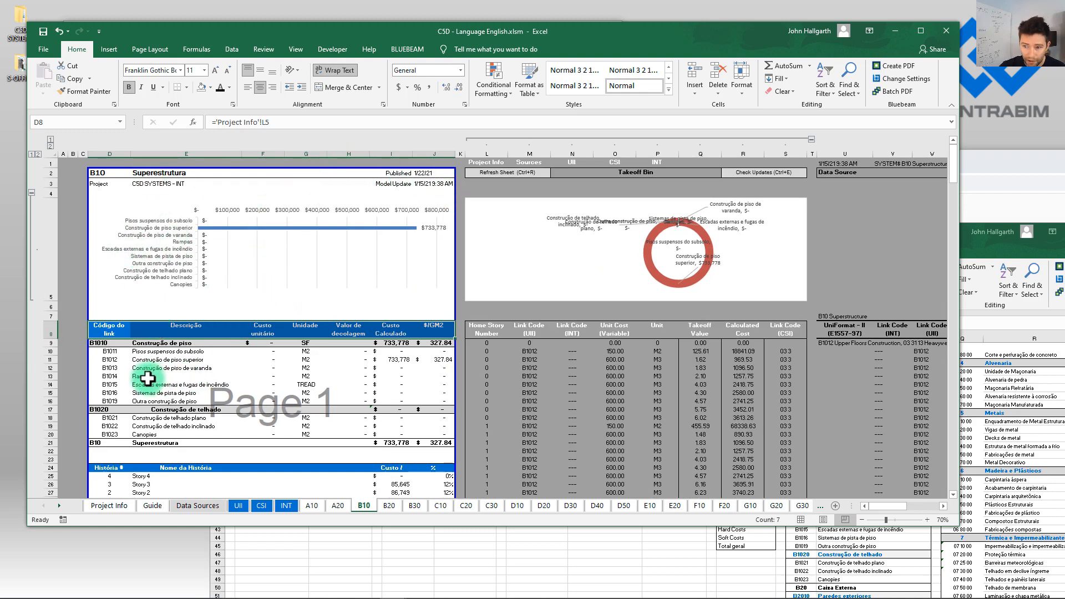
scroll("down", 3)
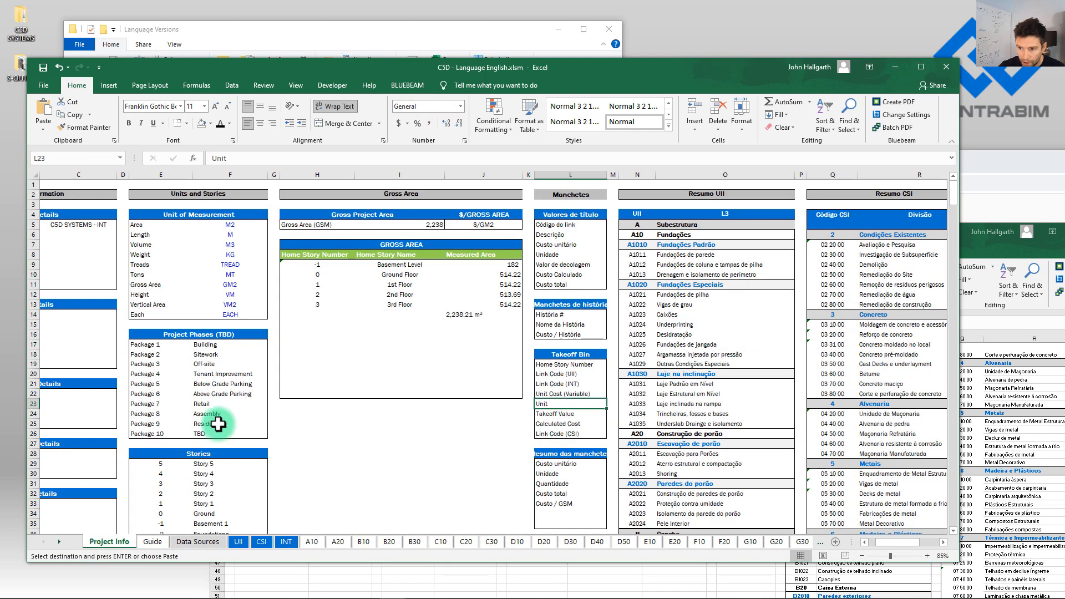
- Review the translated B20 summary sheet
scroll("down", 3)
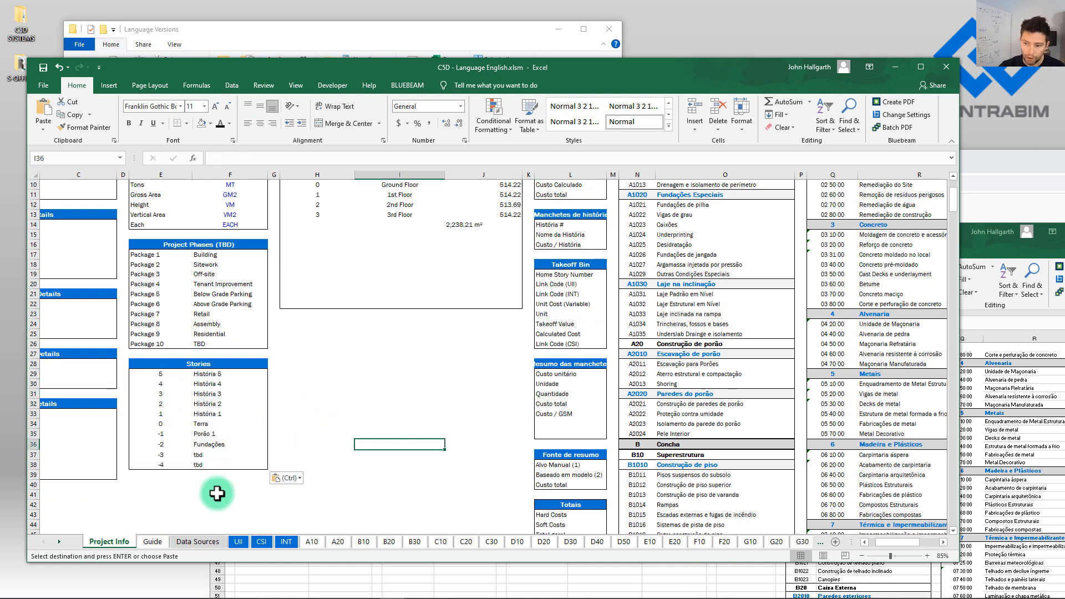
left_click(389, 541)
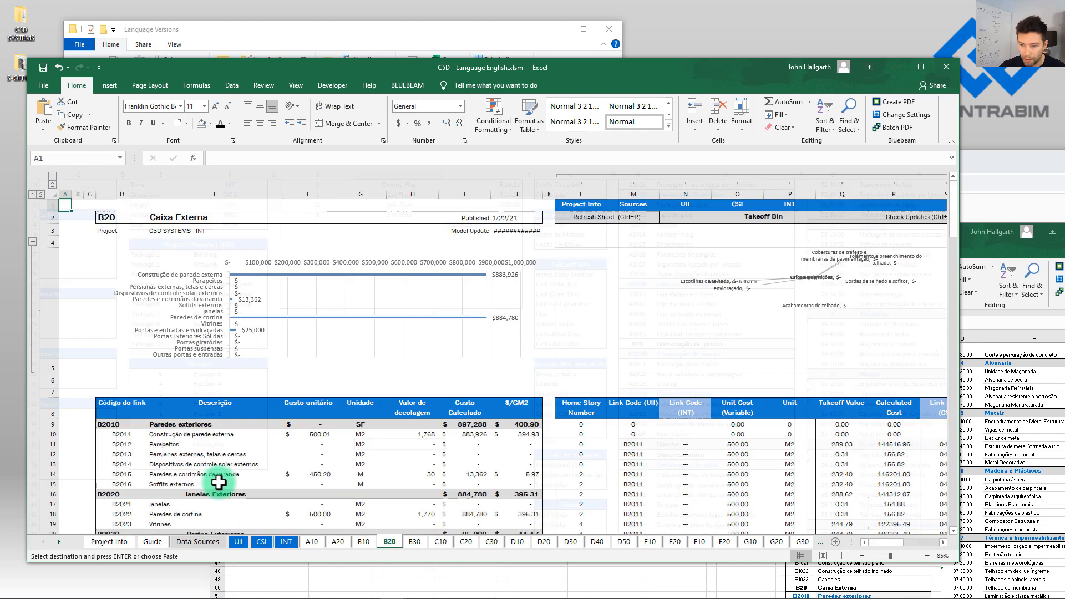
scroll("down", 3)
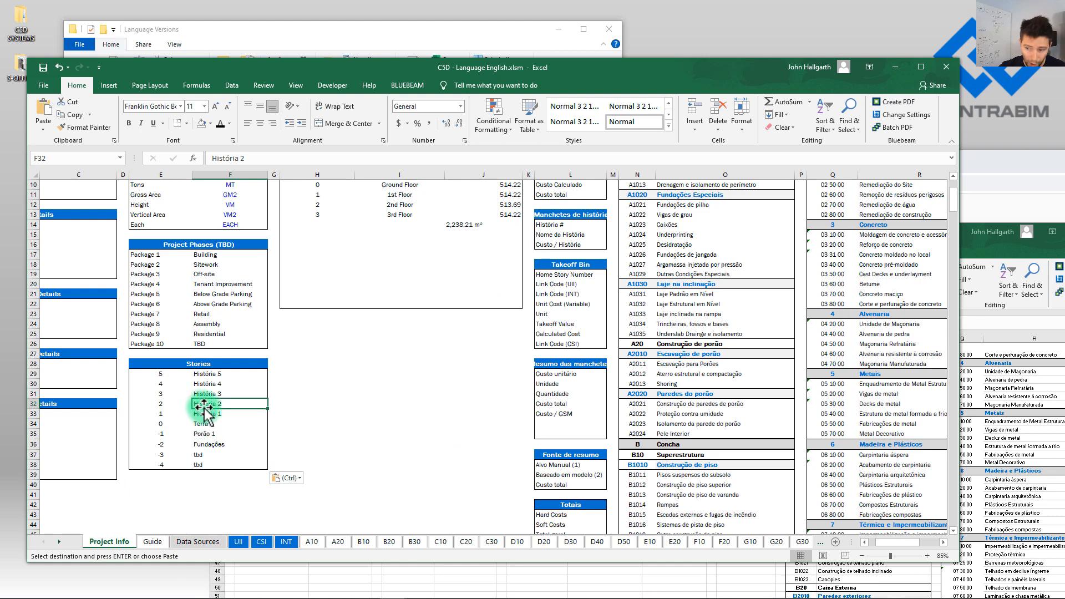
- Rename the História 1 storey in cell F33 to 'Story 1'
left_click(225, 413)
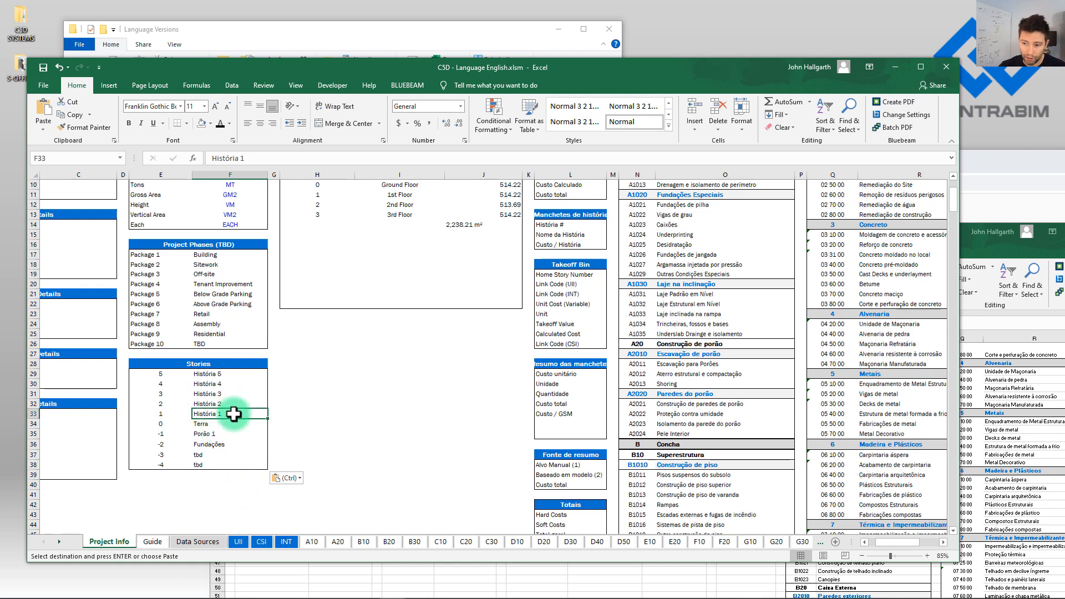
type("S")
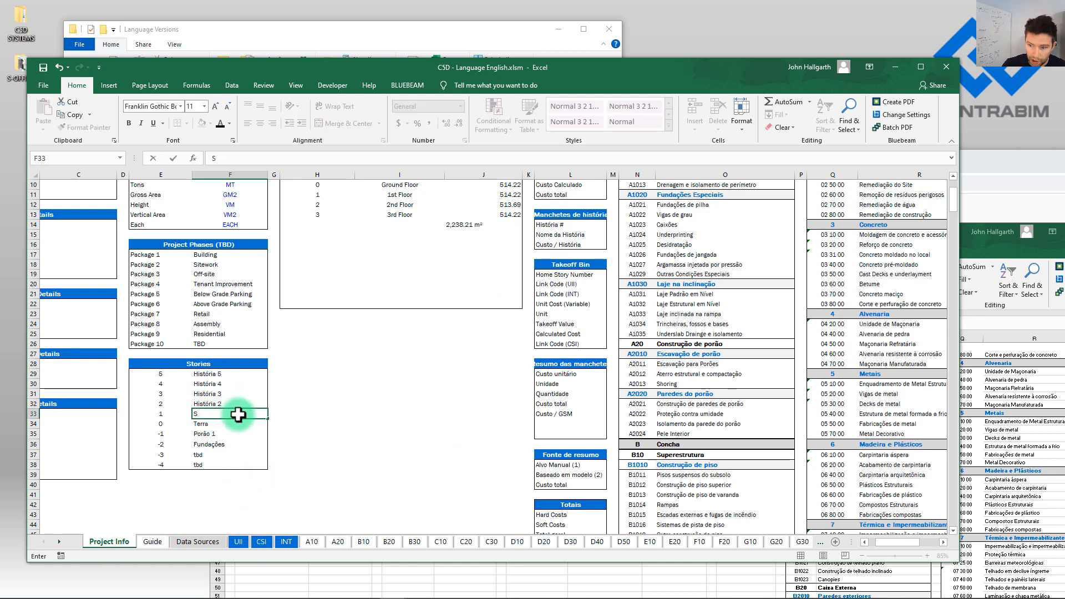
type("Story 1")
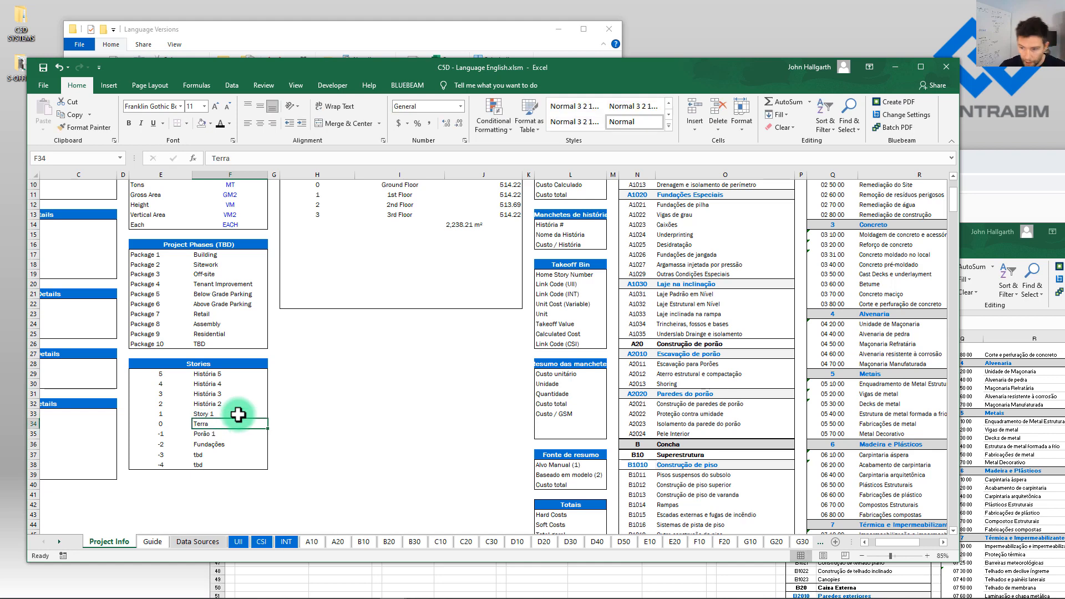
left_click(312, 541)
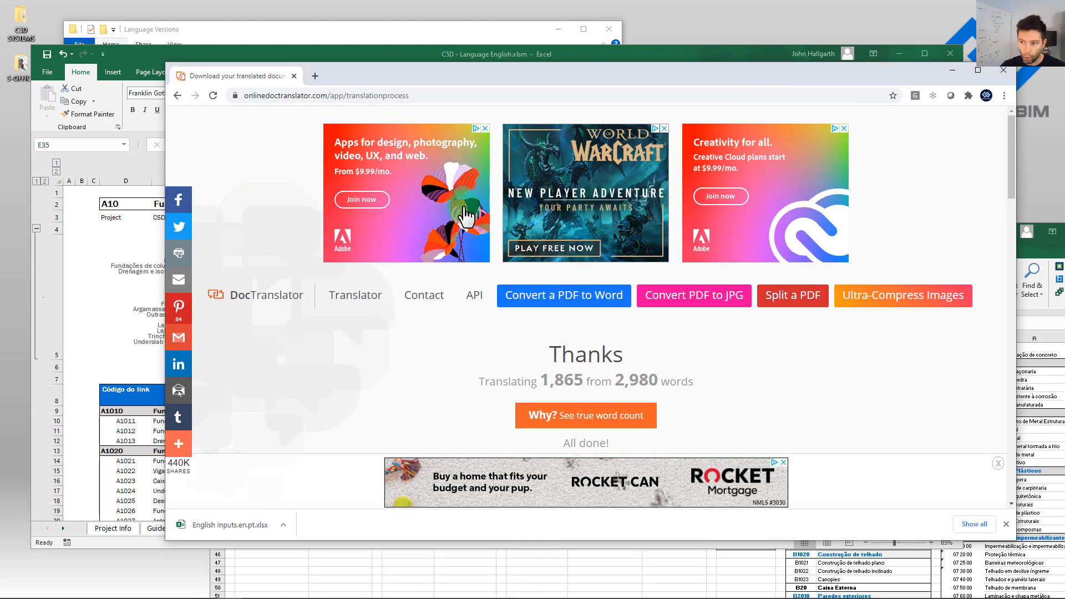
- Translate the English inputs workbook into Hebrew on Online Doc Translator
left_click(355, 294)
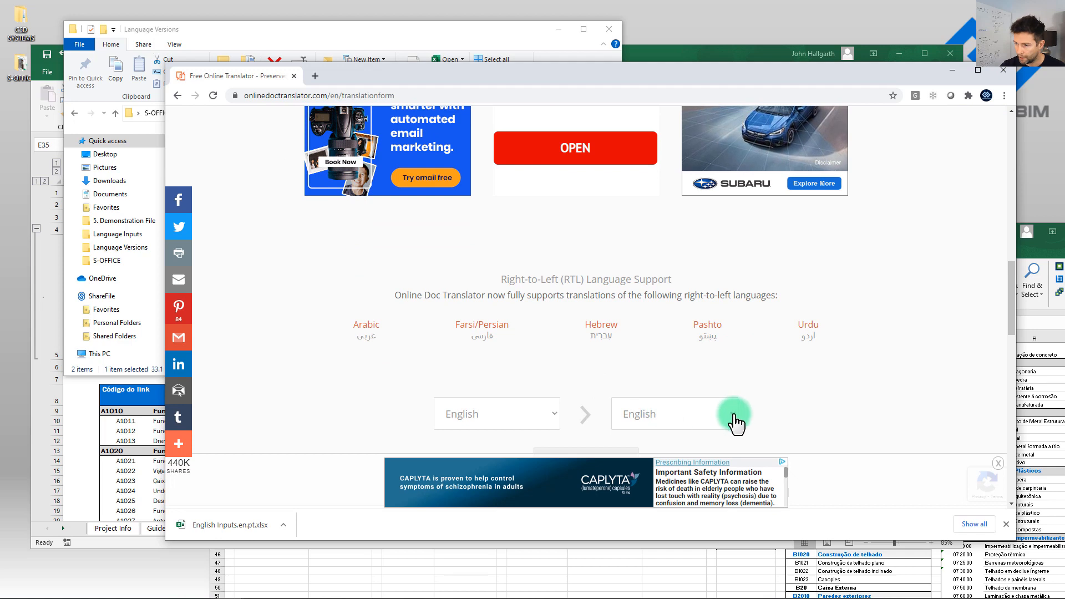
left_click(673, 414)
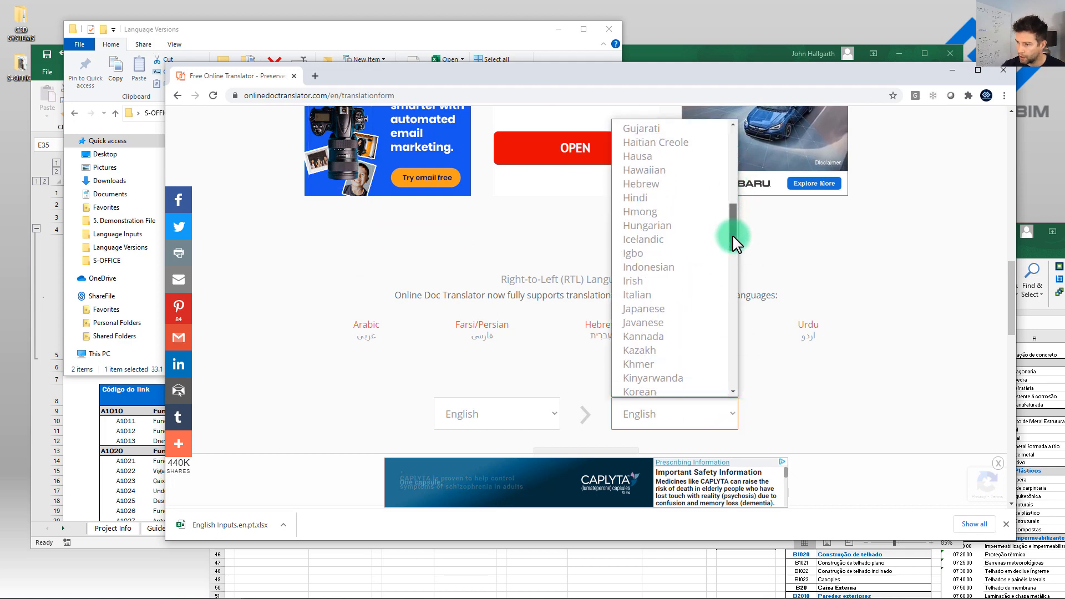
mouse_move(641, 184)
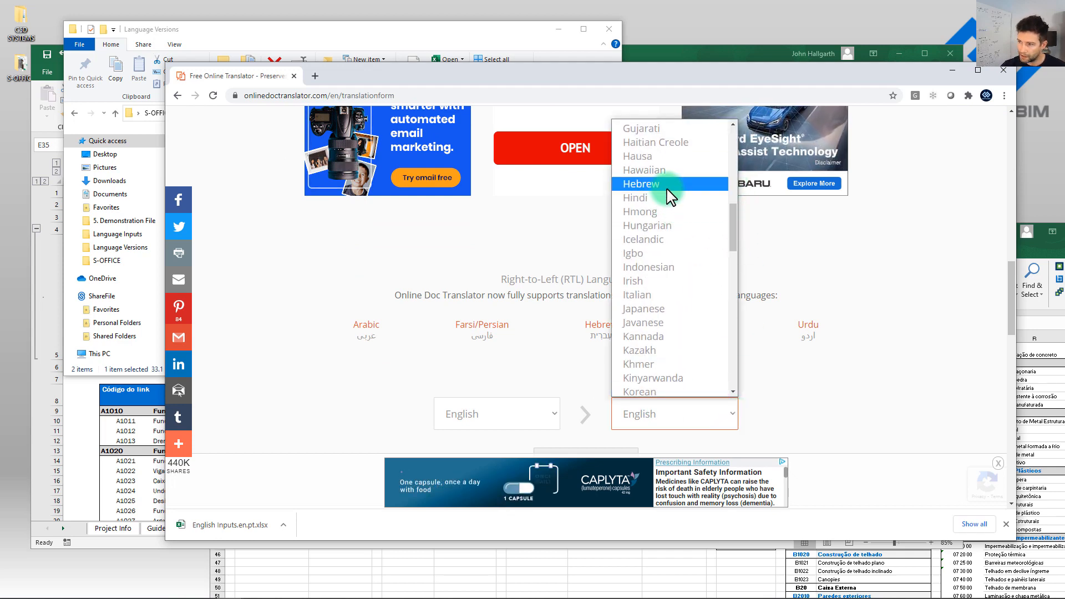
left_click(641, 184)
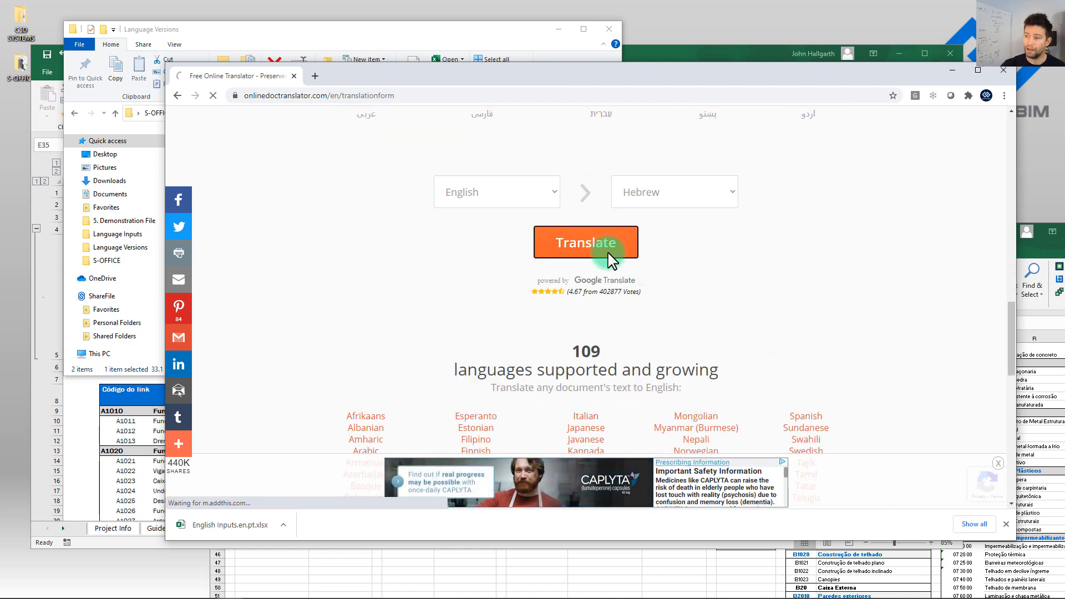
left_click(586, 242)
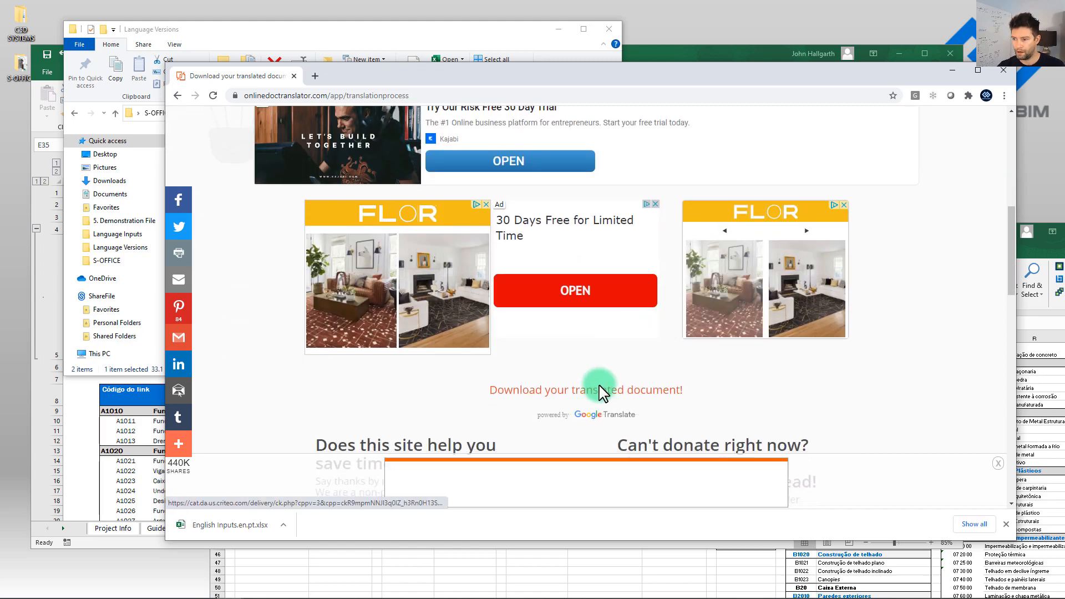
- Download English Inputs.en.iw.xlsx and show it in its folder
left_click(586, 389)
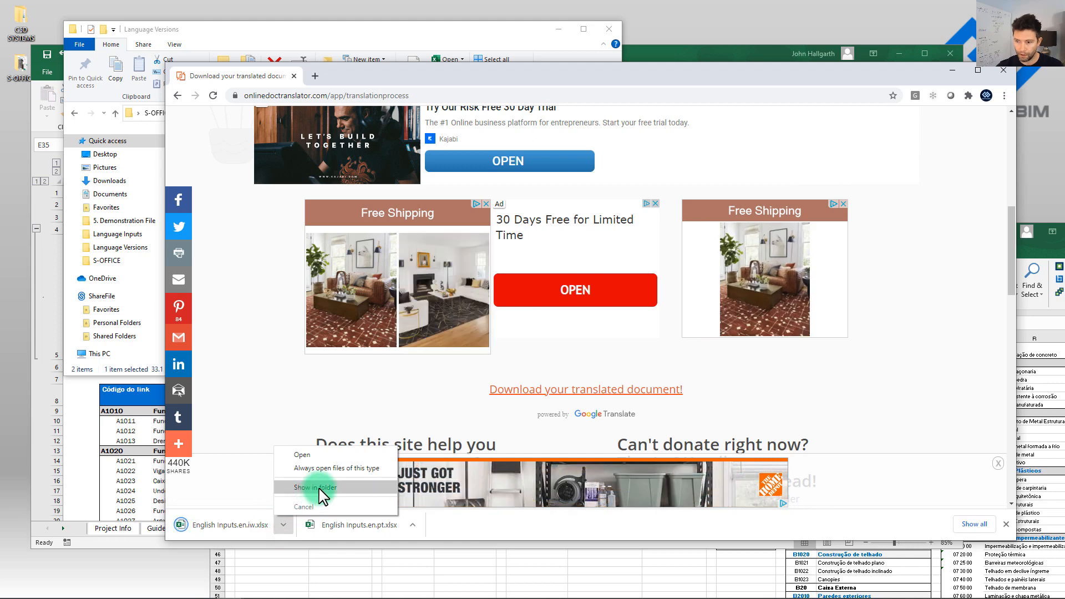
left_click(314, 487)
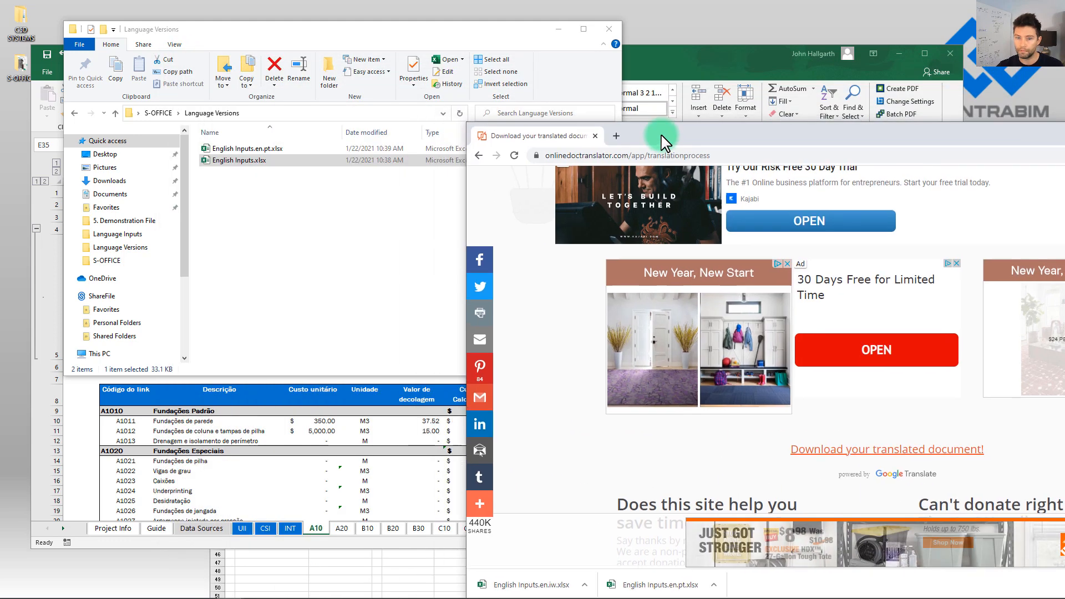
left_click_drag(239, 160, 252, 197)
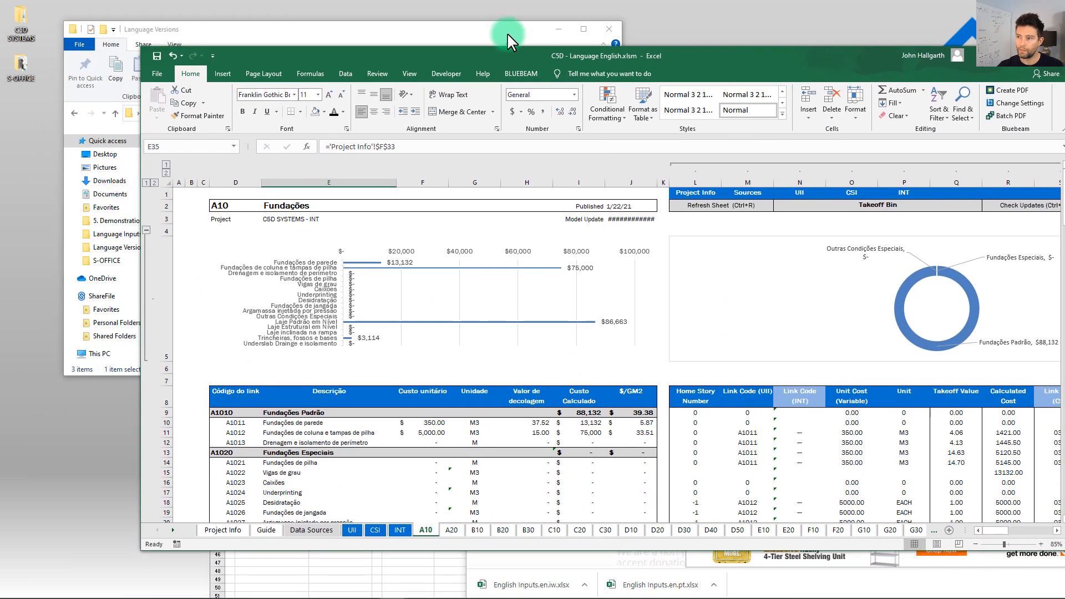
- Bitdefender-scan English Inputs.en.iw.xlsx, dismiss the clean result, and open the file
right_click(265, 171)
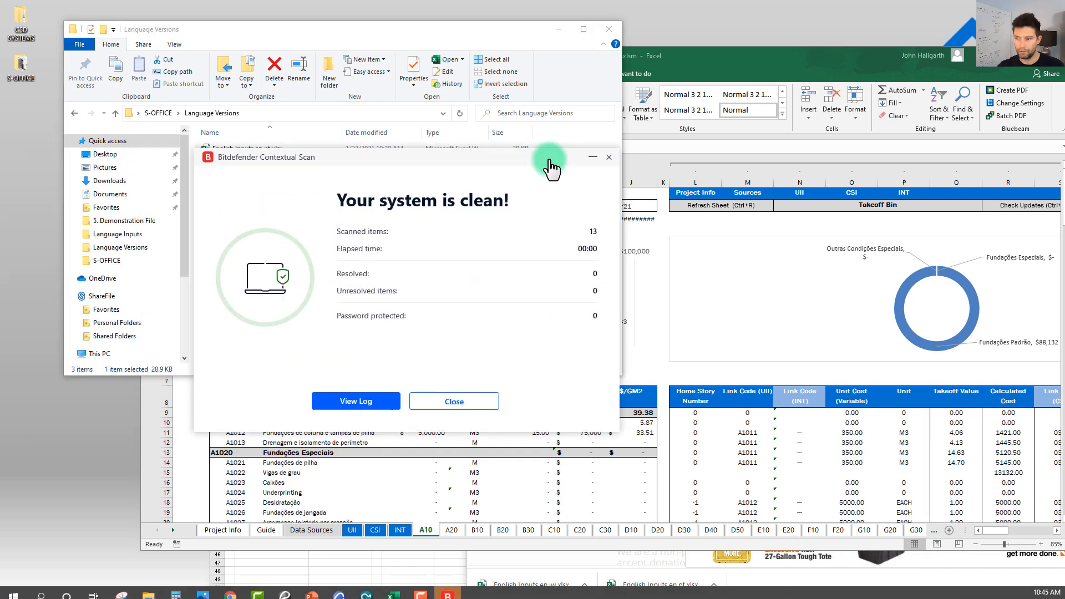
left_click(453, 400)
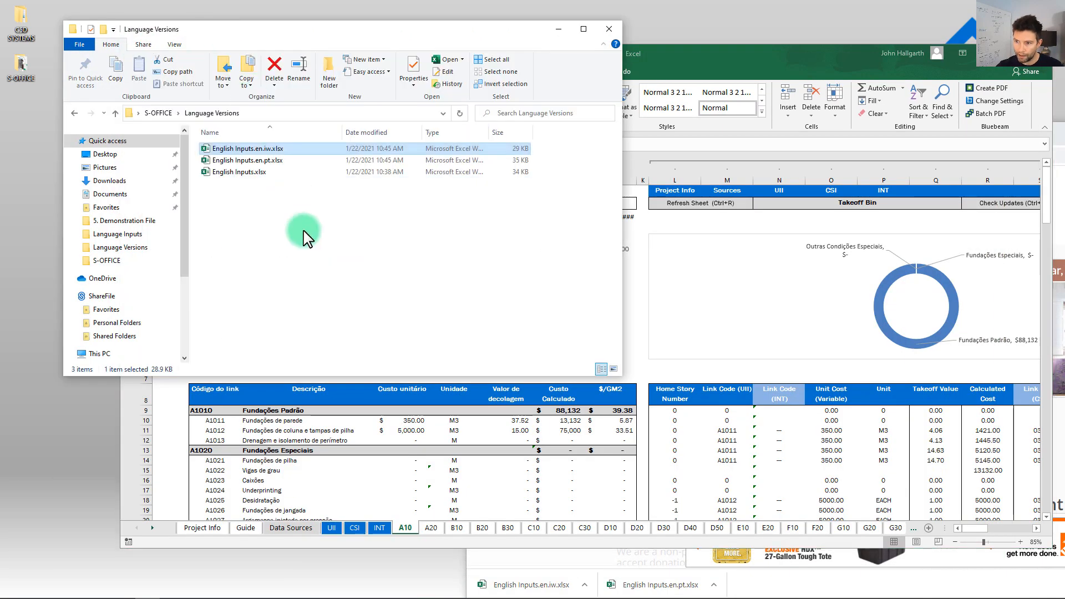
left_click(248, 160)
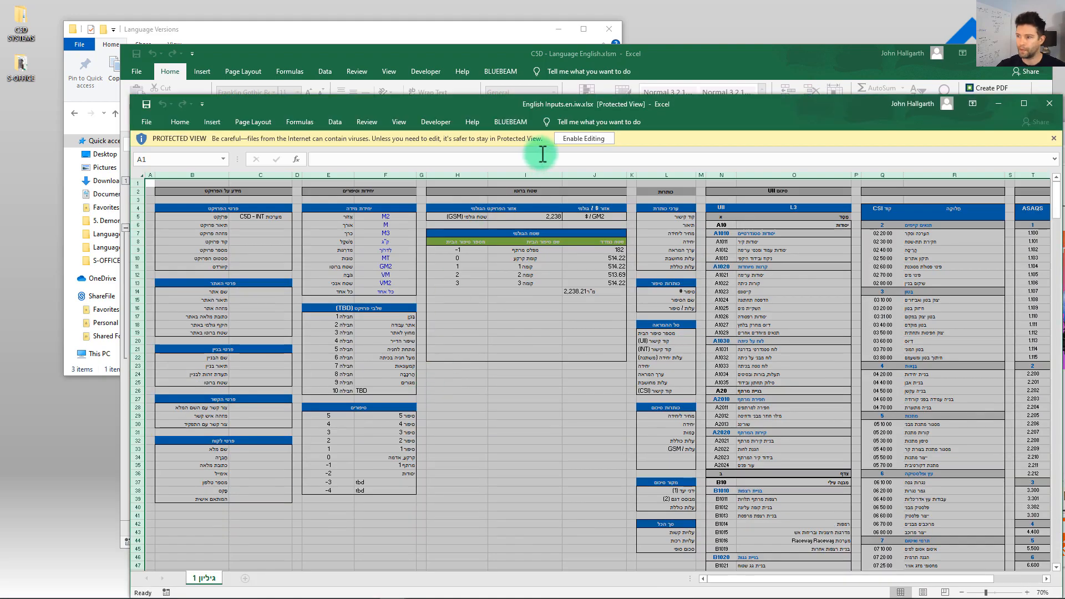
- Enable editing, enter A atop the UII list, and scroll through the UII, CSI and INT lists
left_click(583, 138)
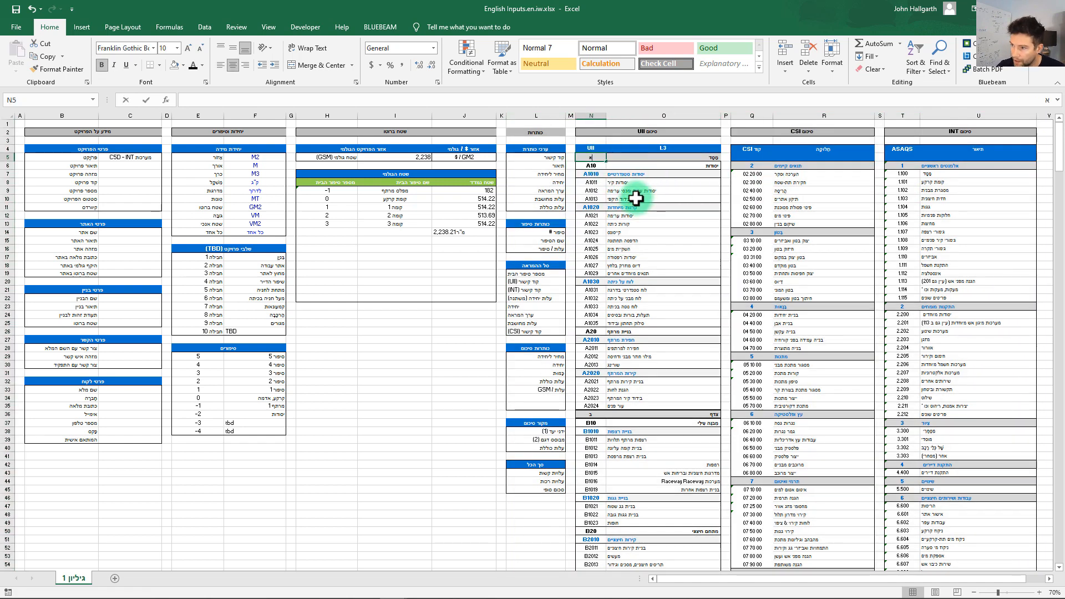
type("A")
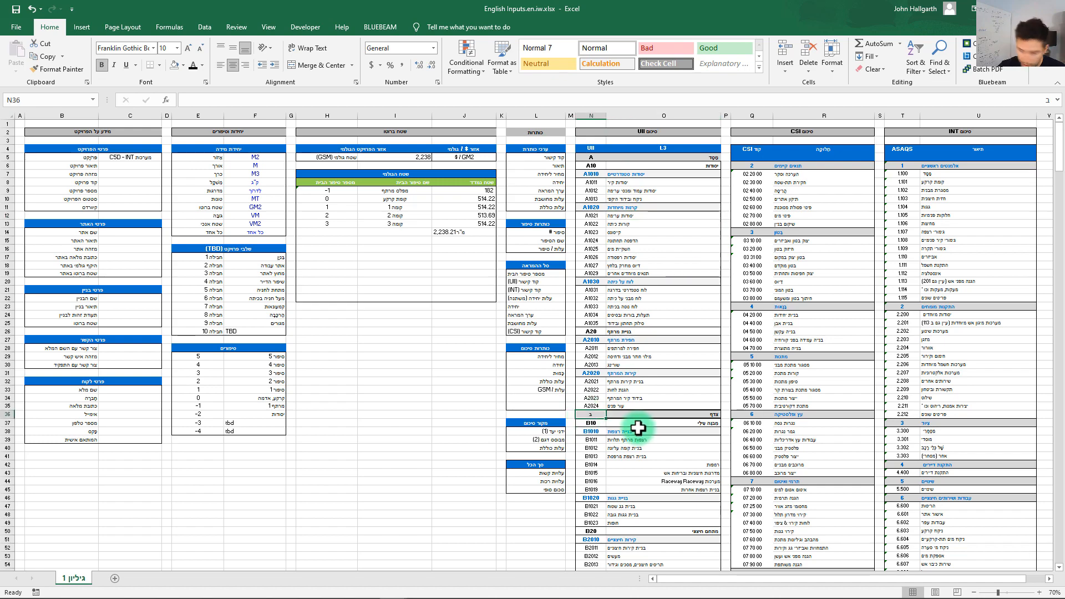
scroll("down", 3)
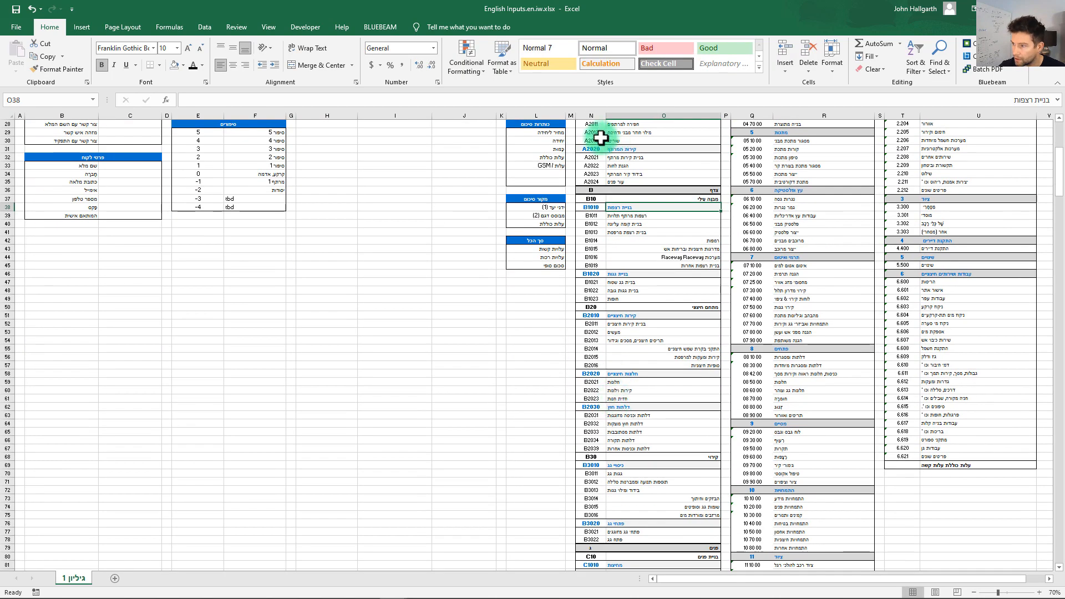
scroll("down", 3)
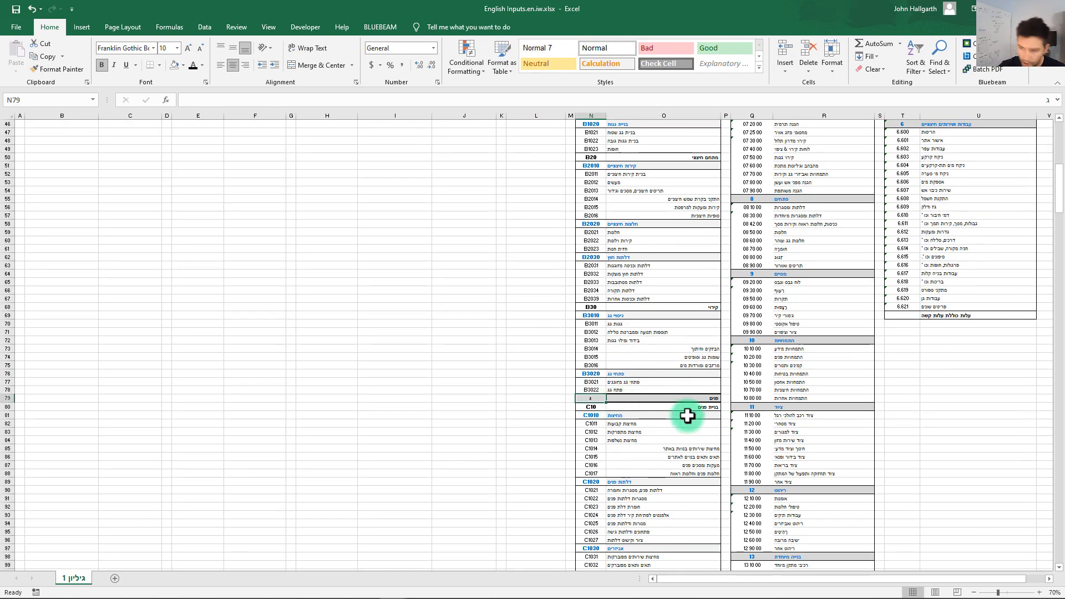
scroll("down", 3)
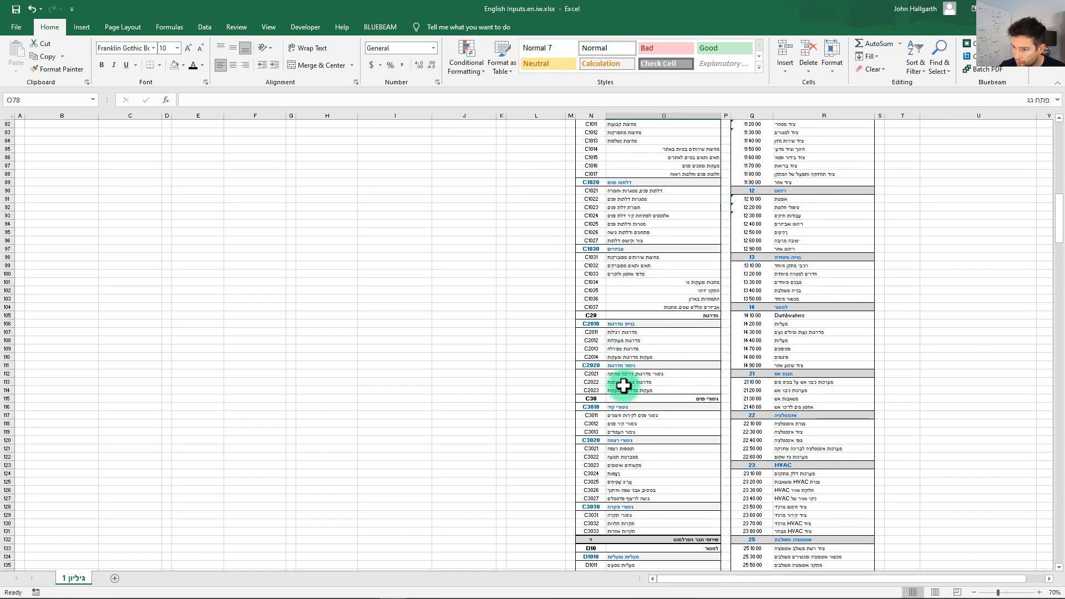
scroll("down", 3)
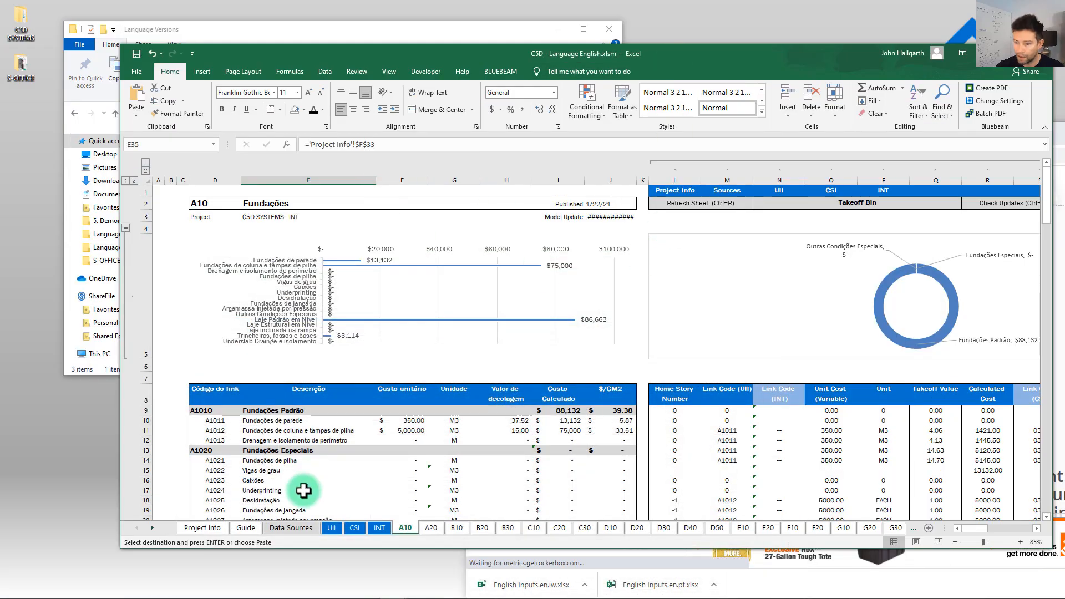
- Paste the Hebrew columns into Project Info, then check the UII and A10 Foundations sheets
left_click(202, 528)
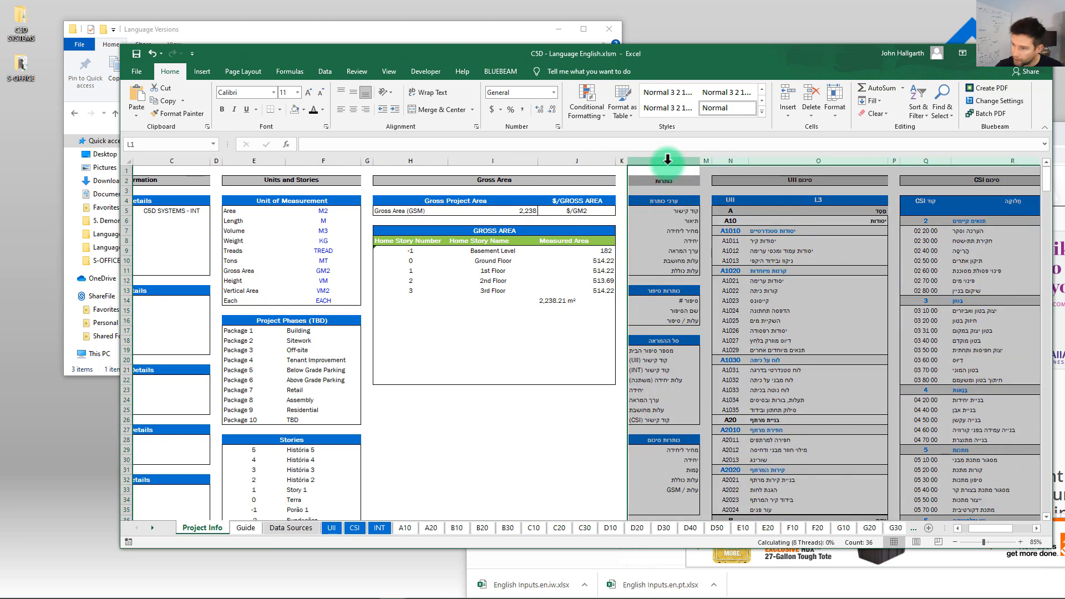
left_click(818, 339)
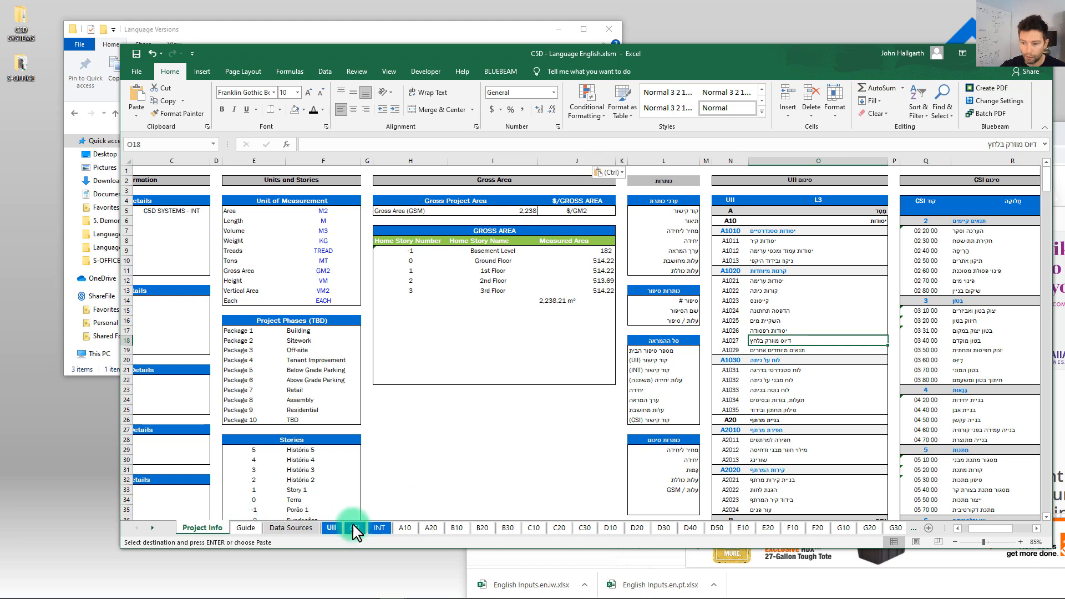
left_click(330, 527)
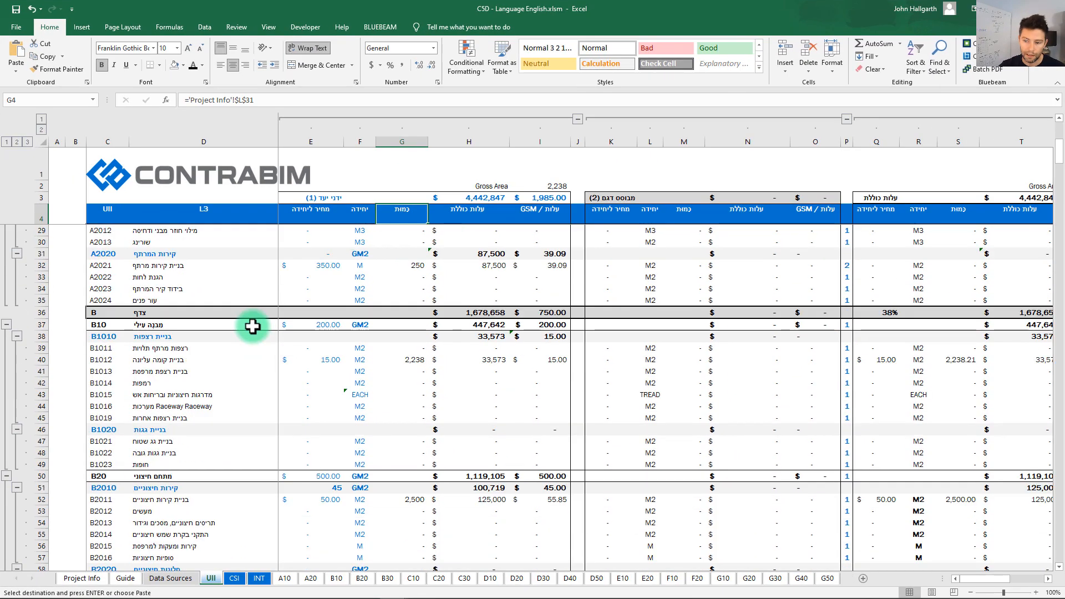
scroll("down", 3)
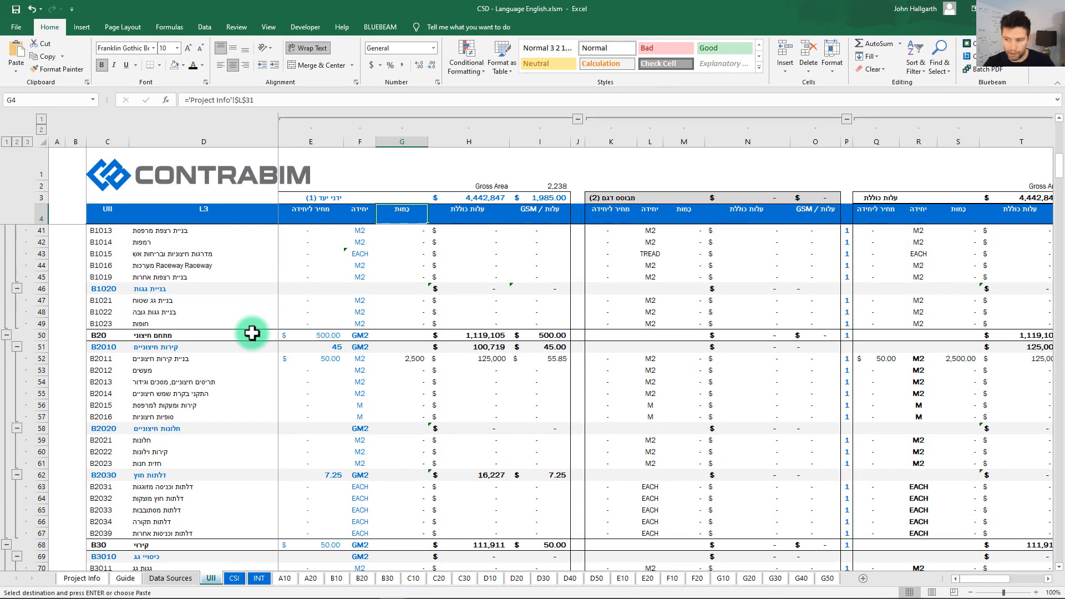
left_click(284, 578)
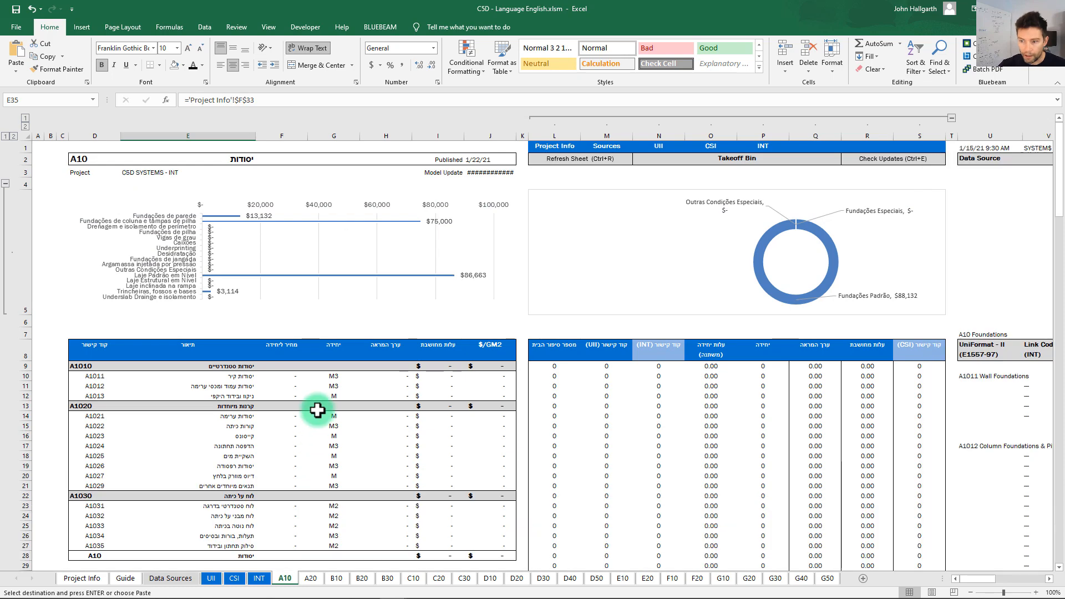